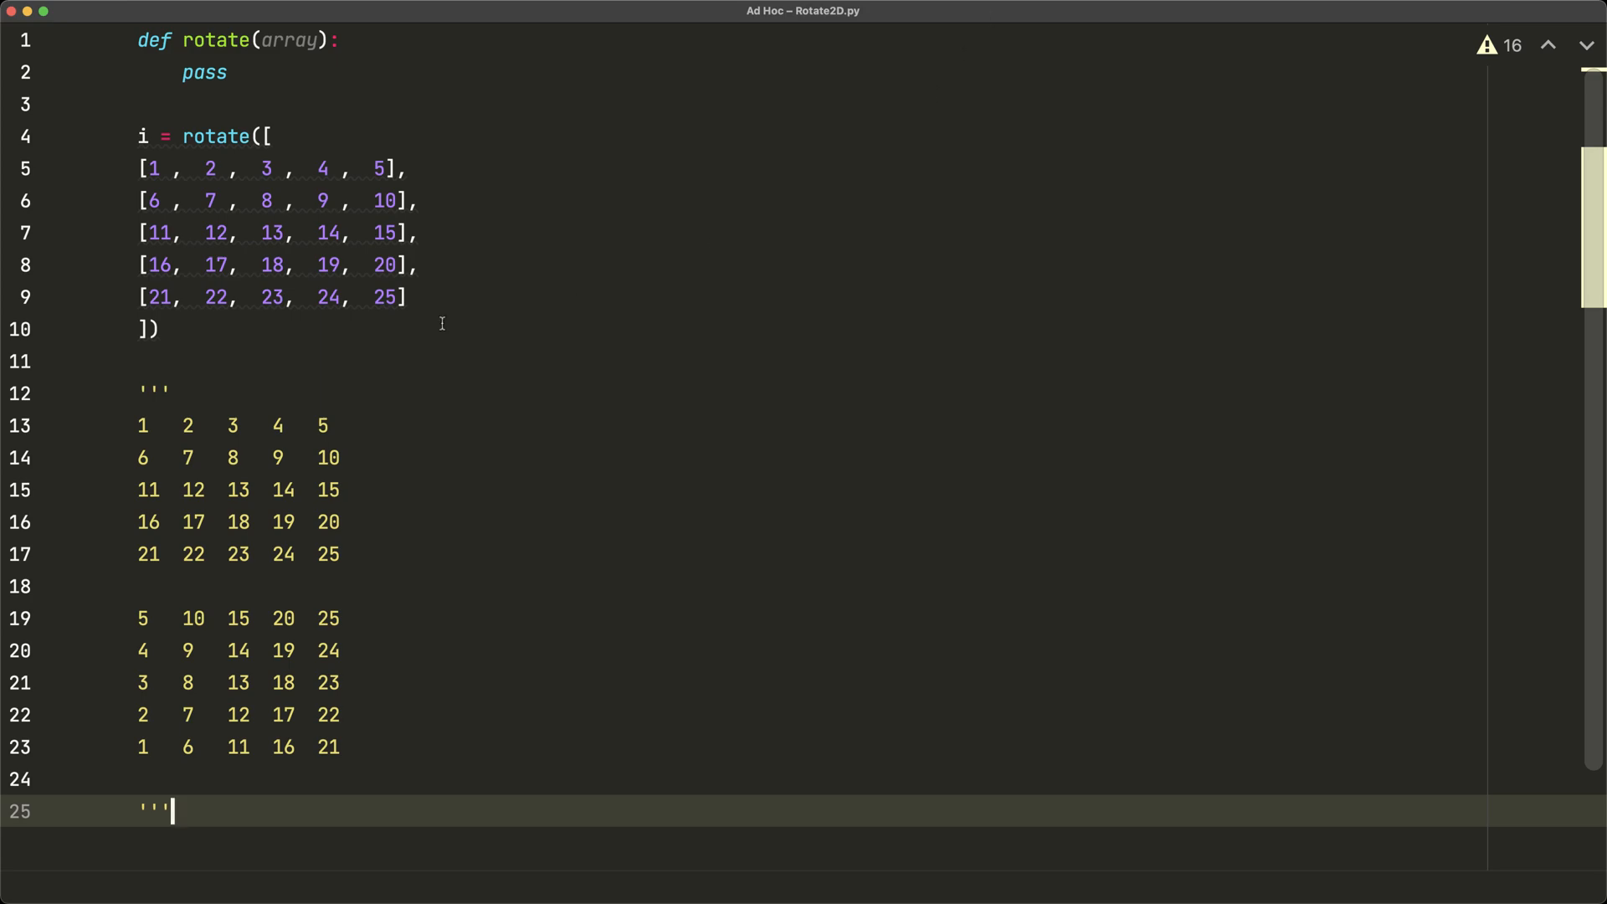
- Remove the placeholder 'pass' from rotate(), leaving an empty indented line 2
{"action": "left_click_drag", "start_coordinate": [138, 425], "coordinate": [342, 554]}
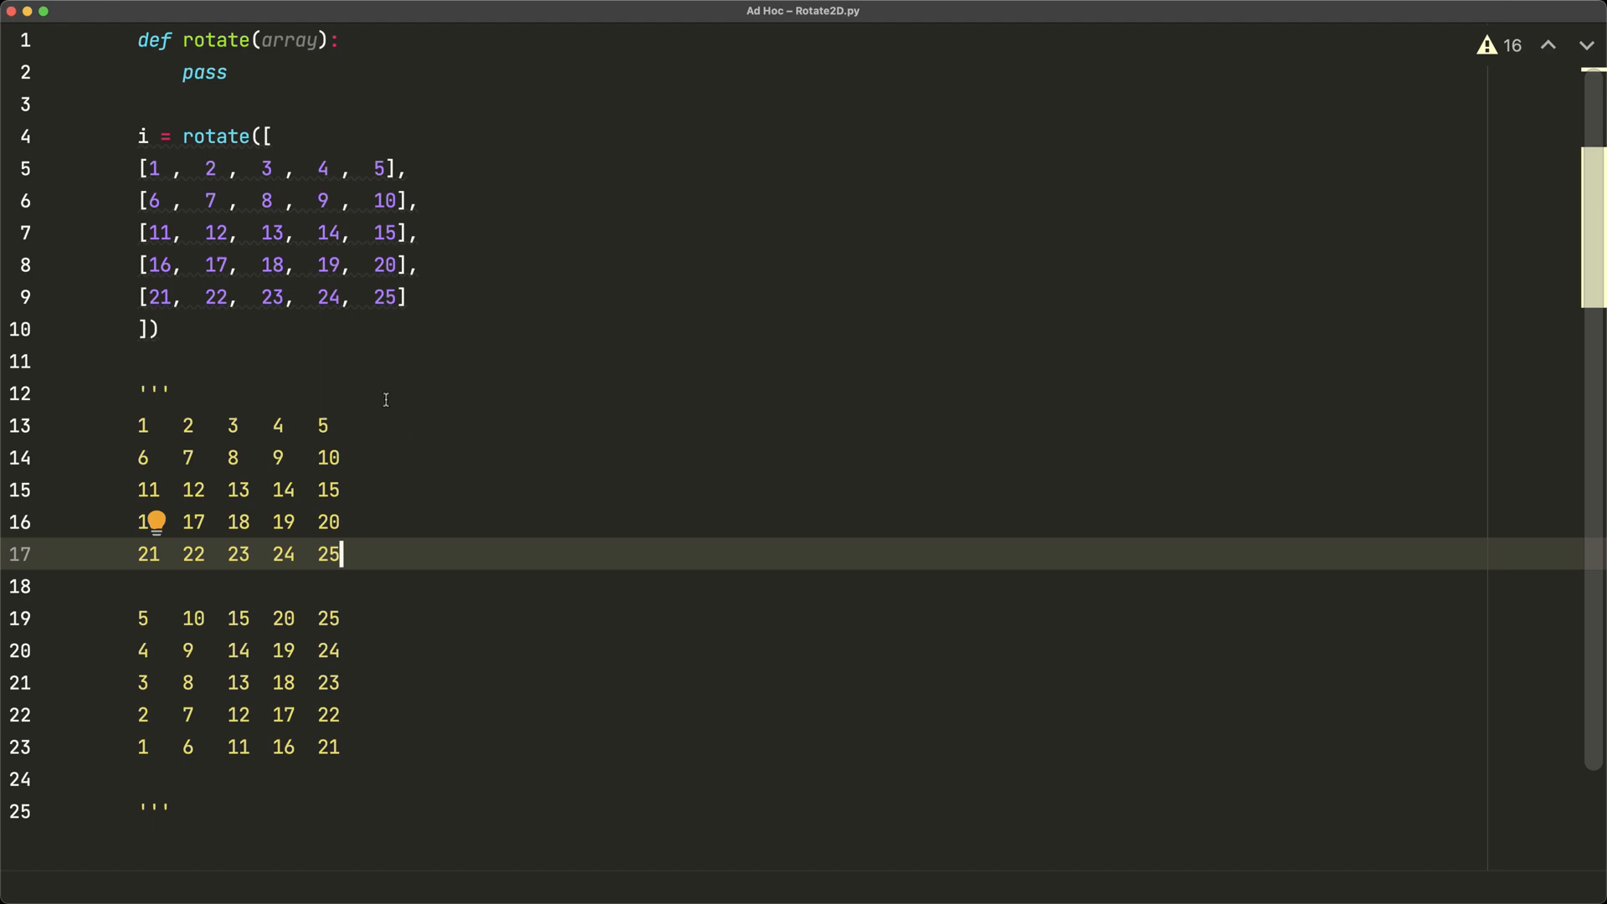
{"action": "mouse_move", "coordinate": [418, 389]}
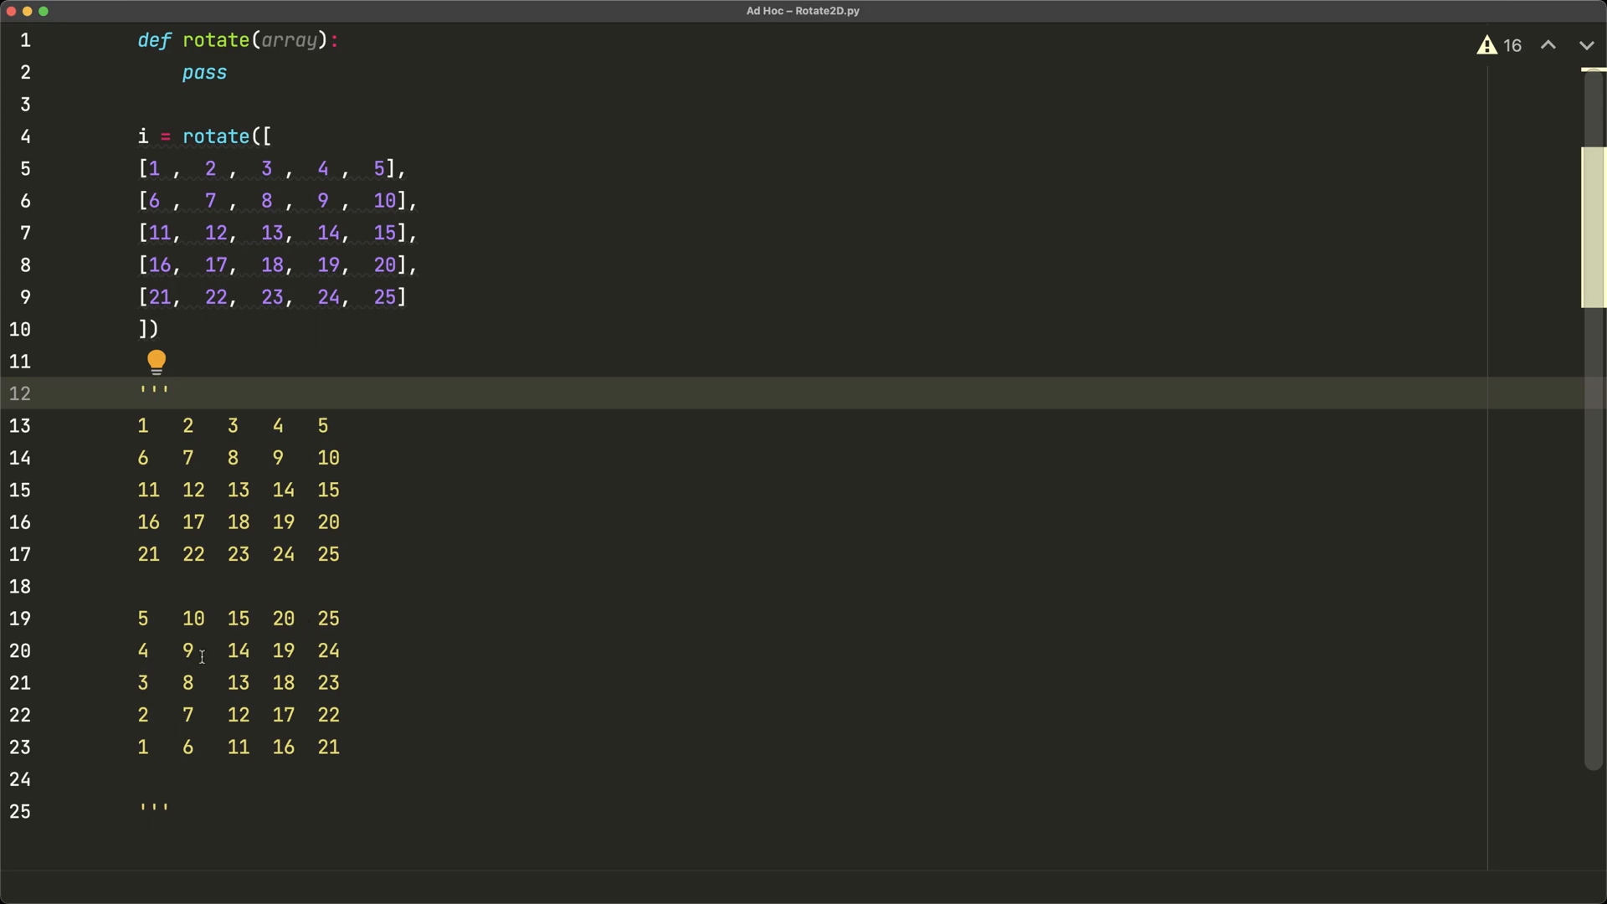
{"action": "mouse_move", "coordinate": [335, 542]}
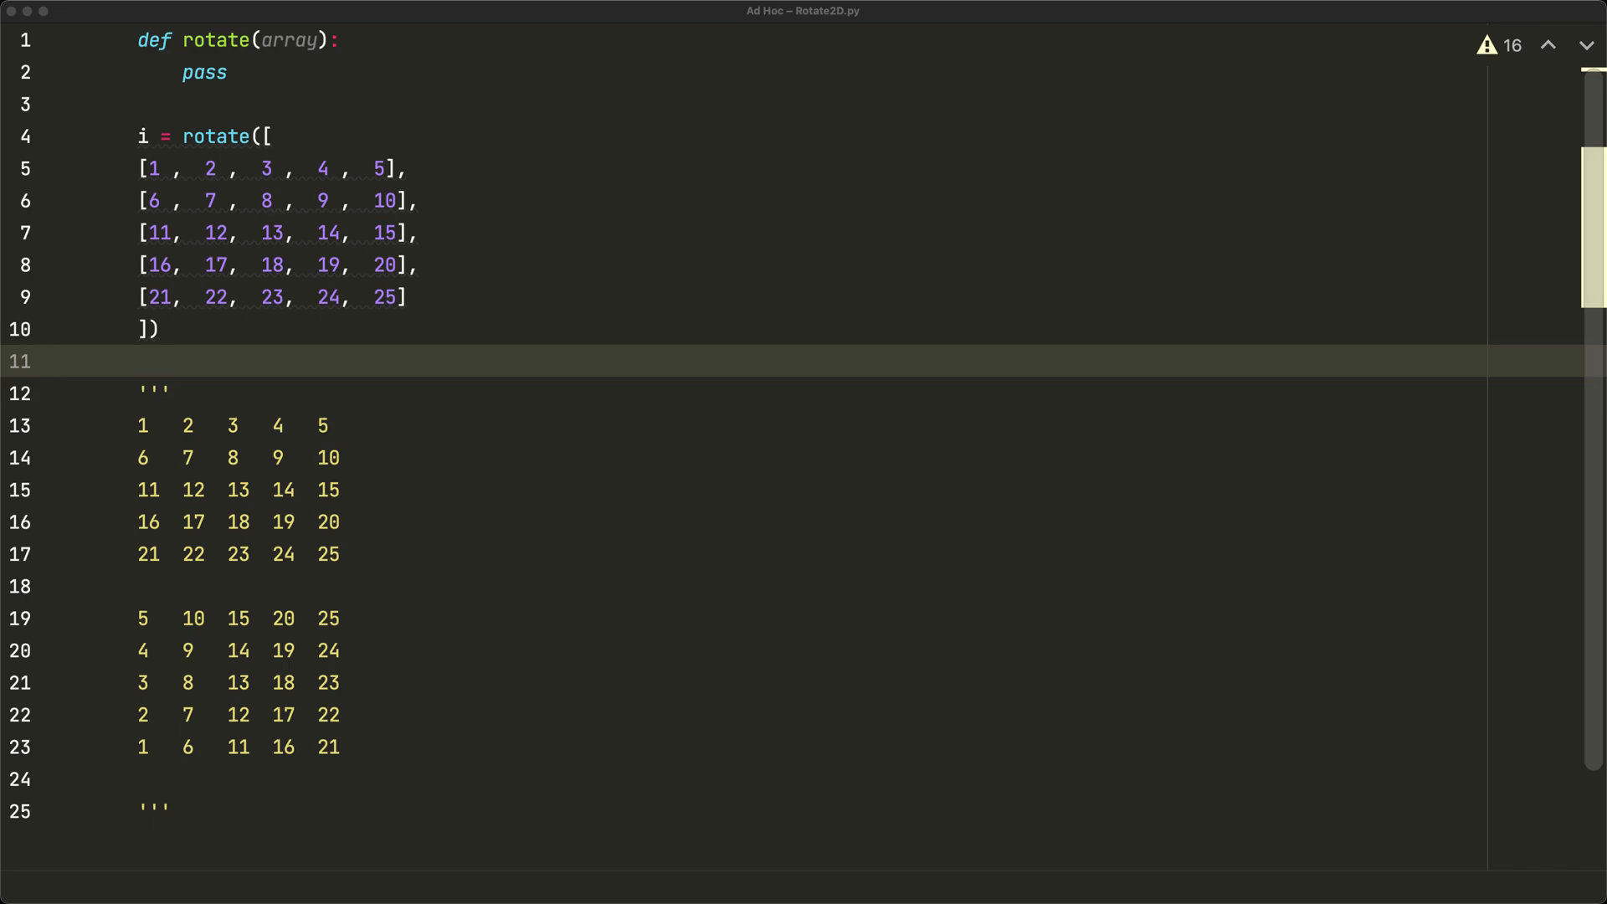
{"action": "left_click", "coordinate": [191, 746]}
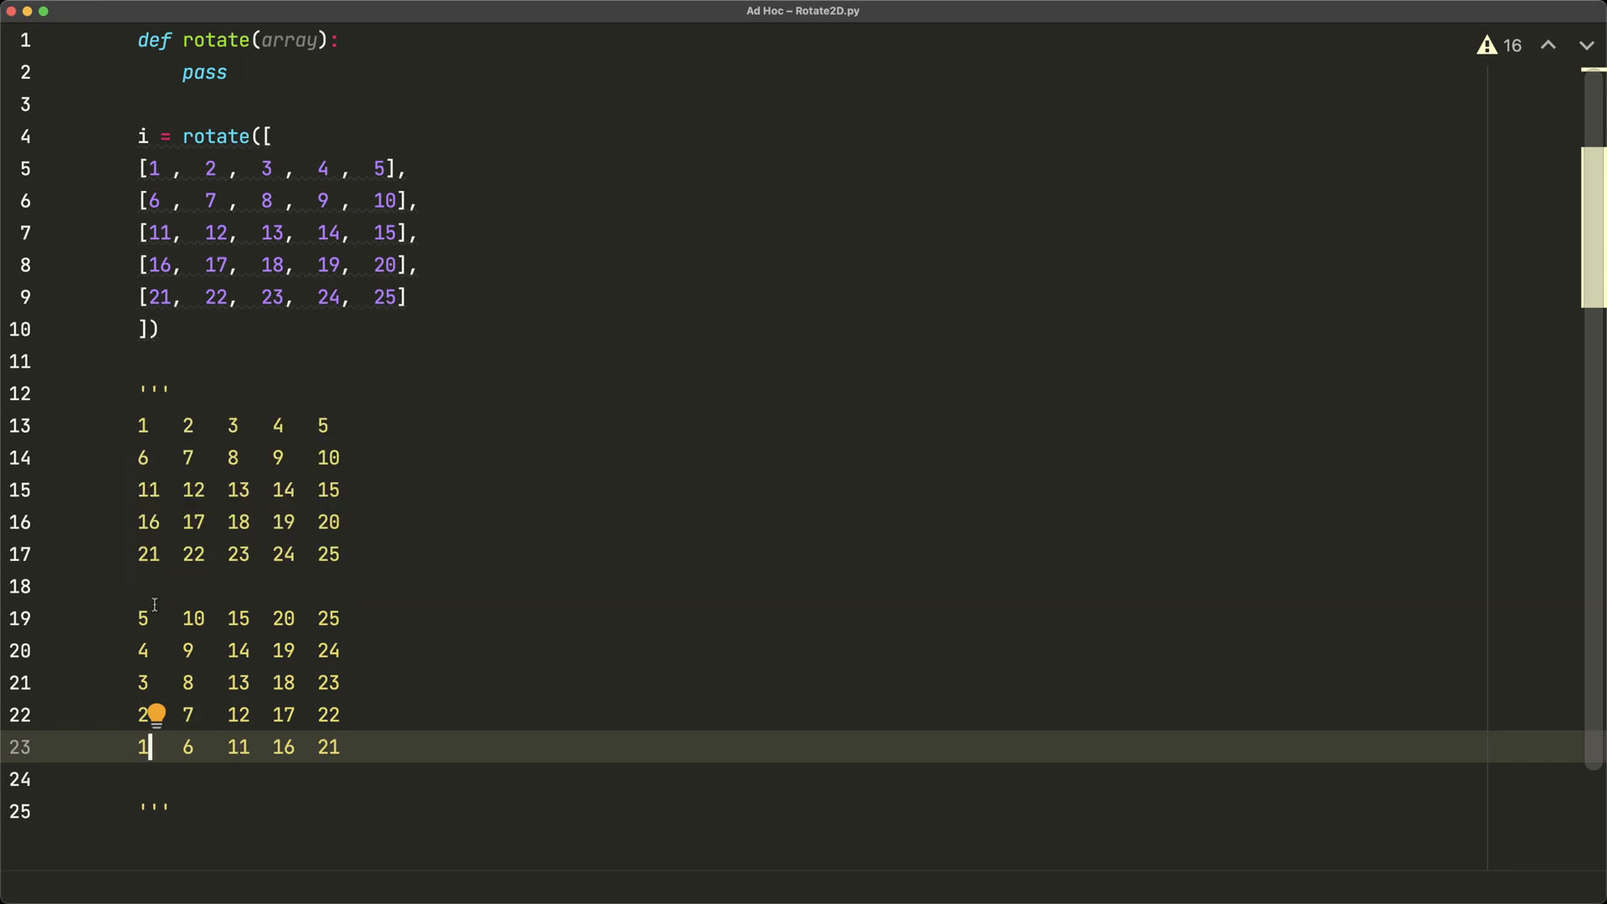
{"action": "mouse_move", "coordinate": [174, 702]}
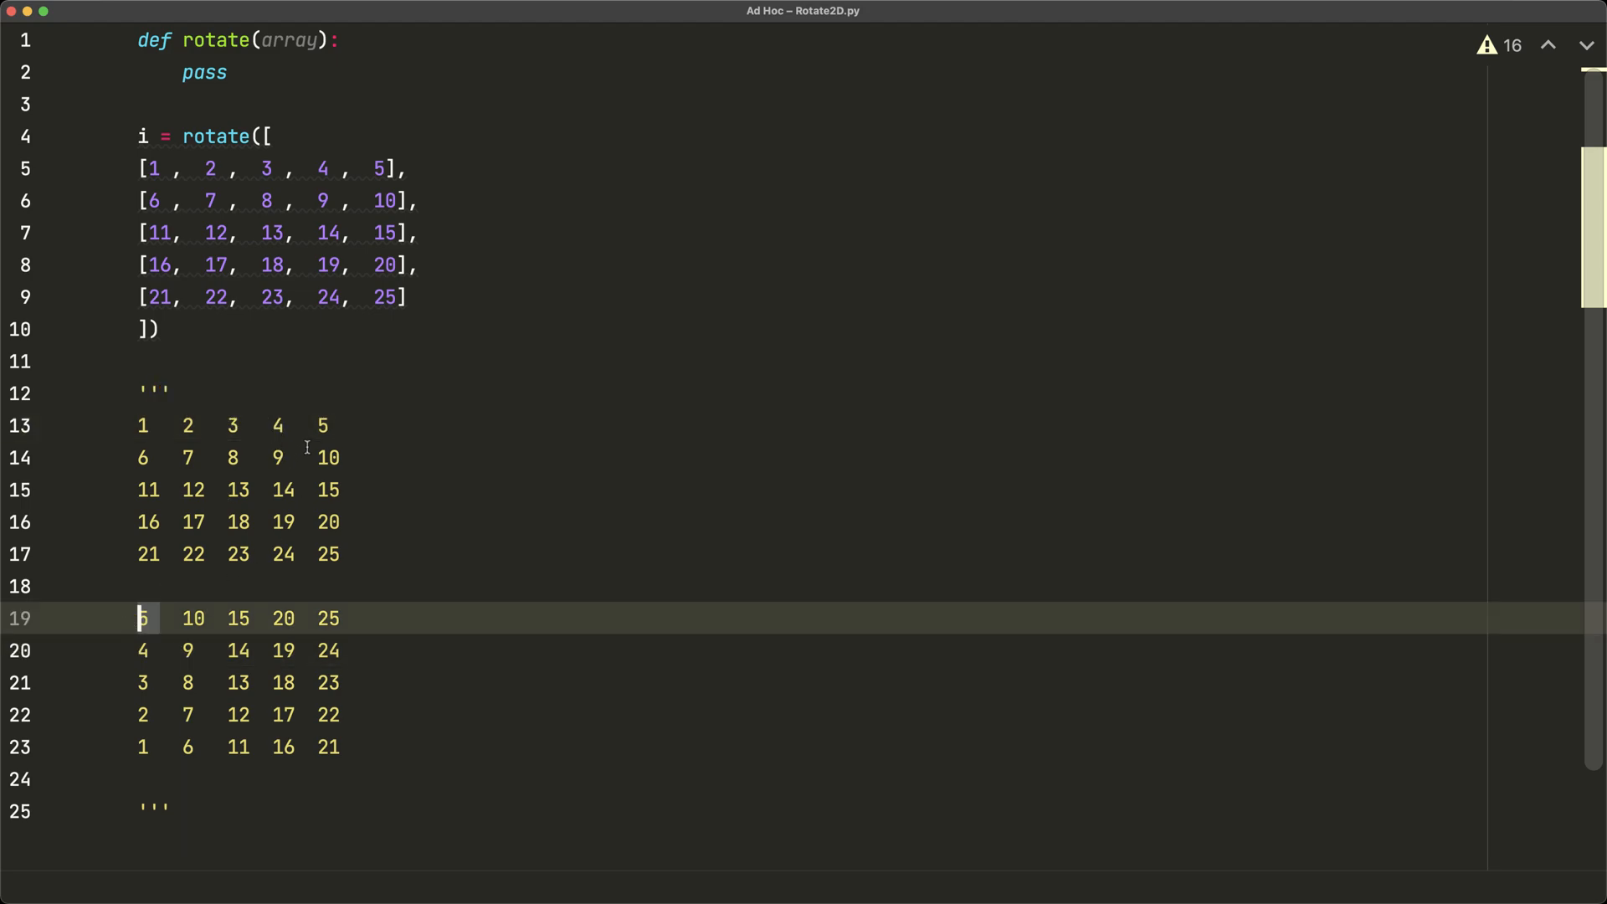
{"action": "left_click", "coordinate": [184, 746]}
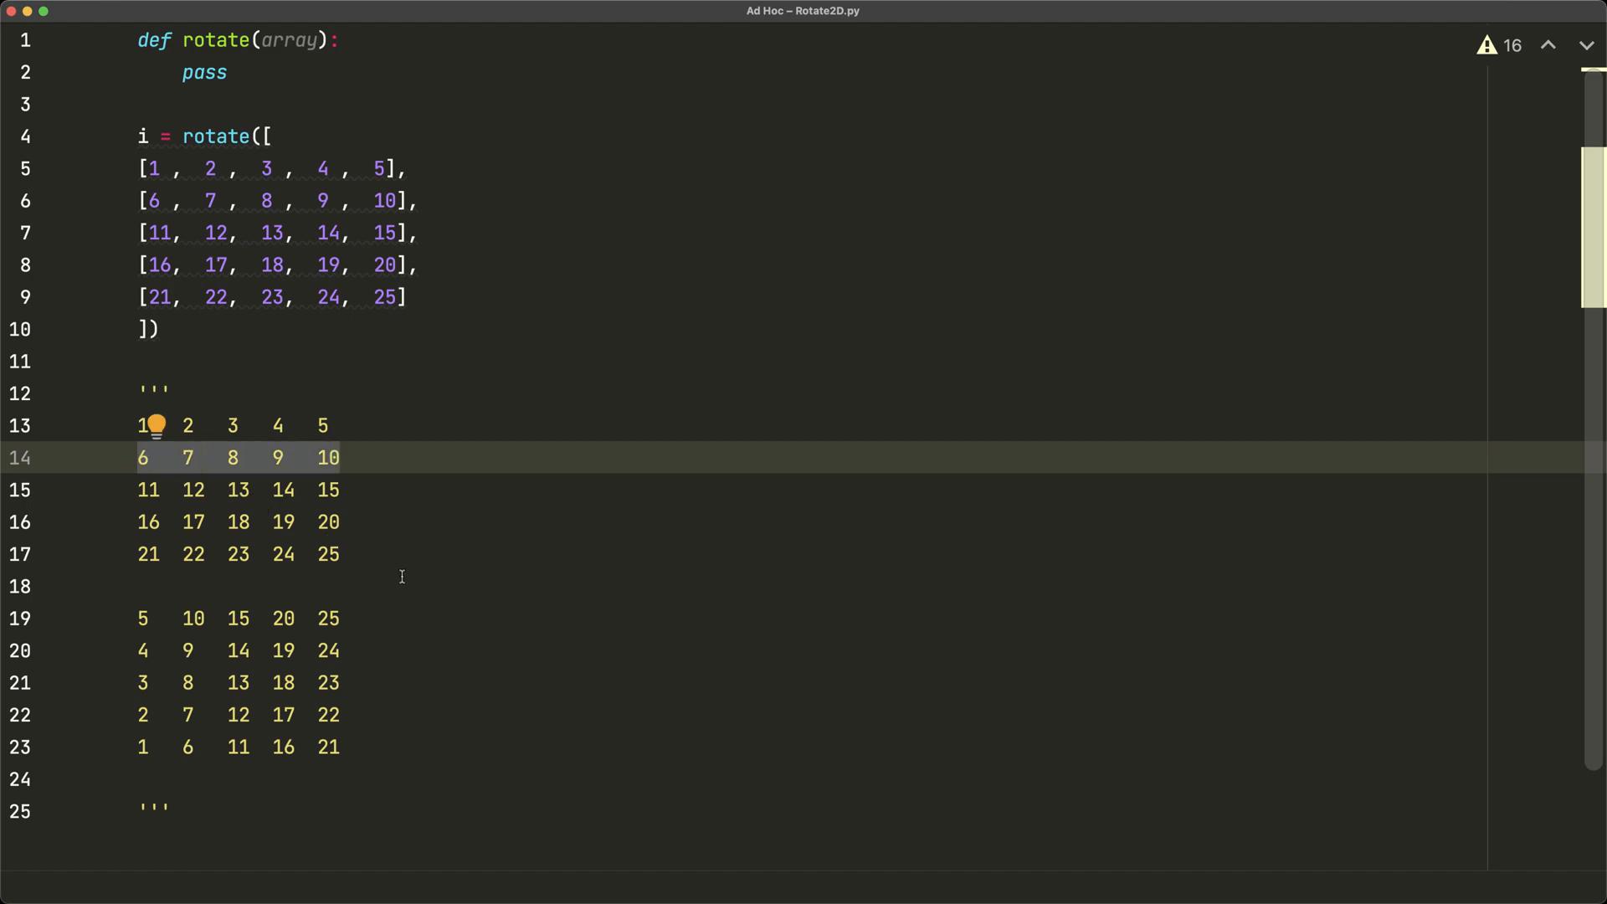
{"action": "mouse_move", "coordinate": [367, 553]}
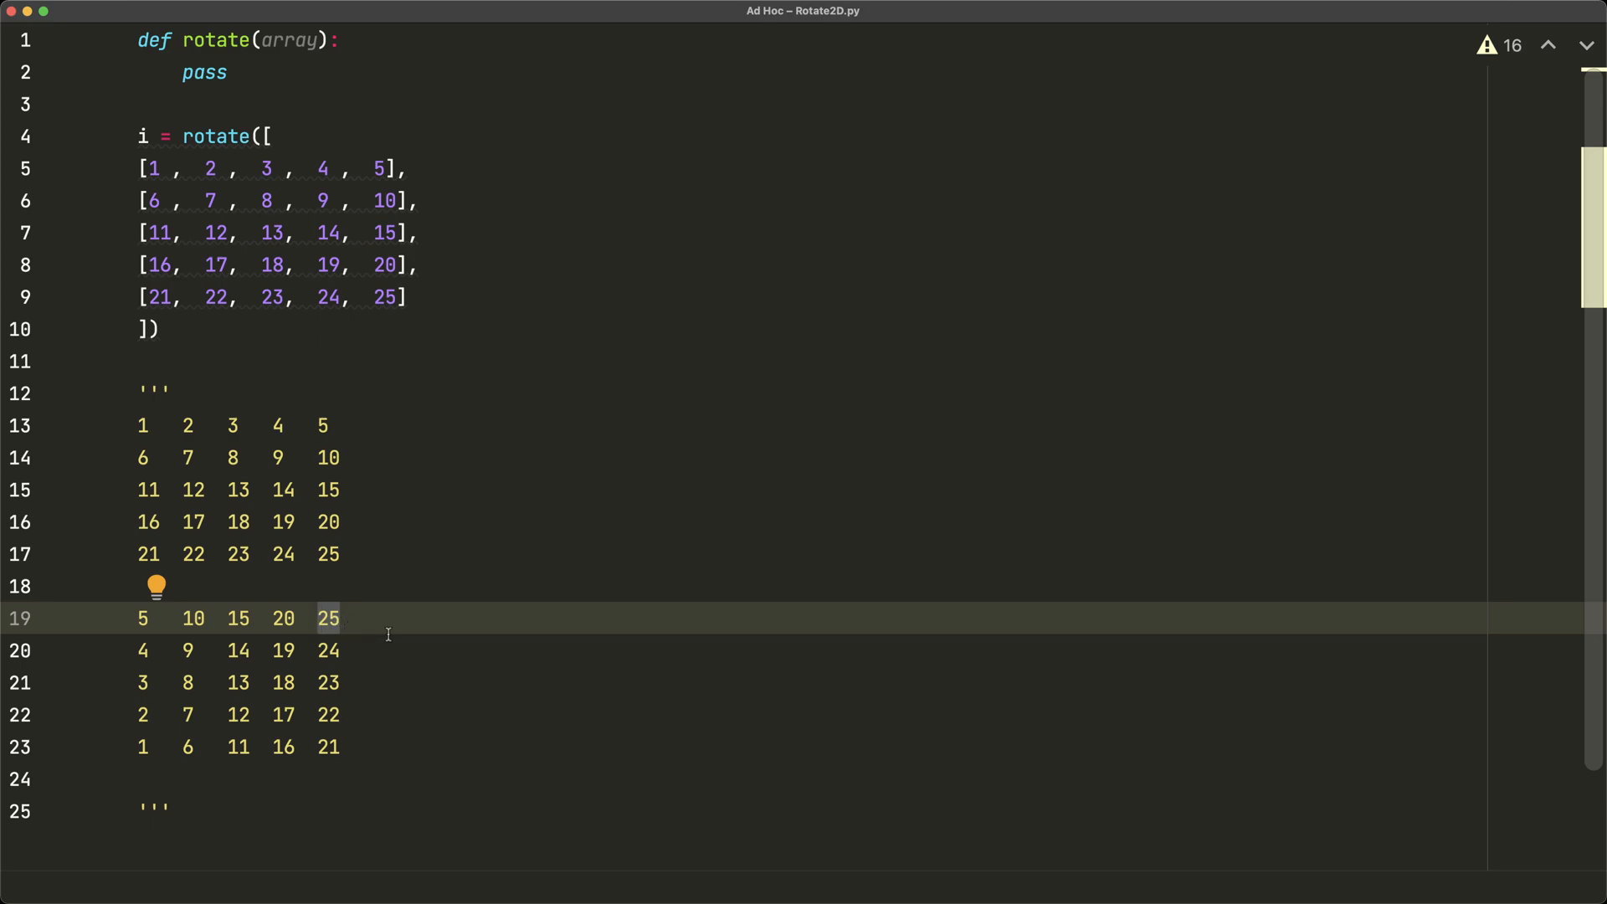
{"action": "mouse_move", "coordinate": [581, 405]}
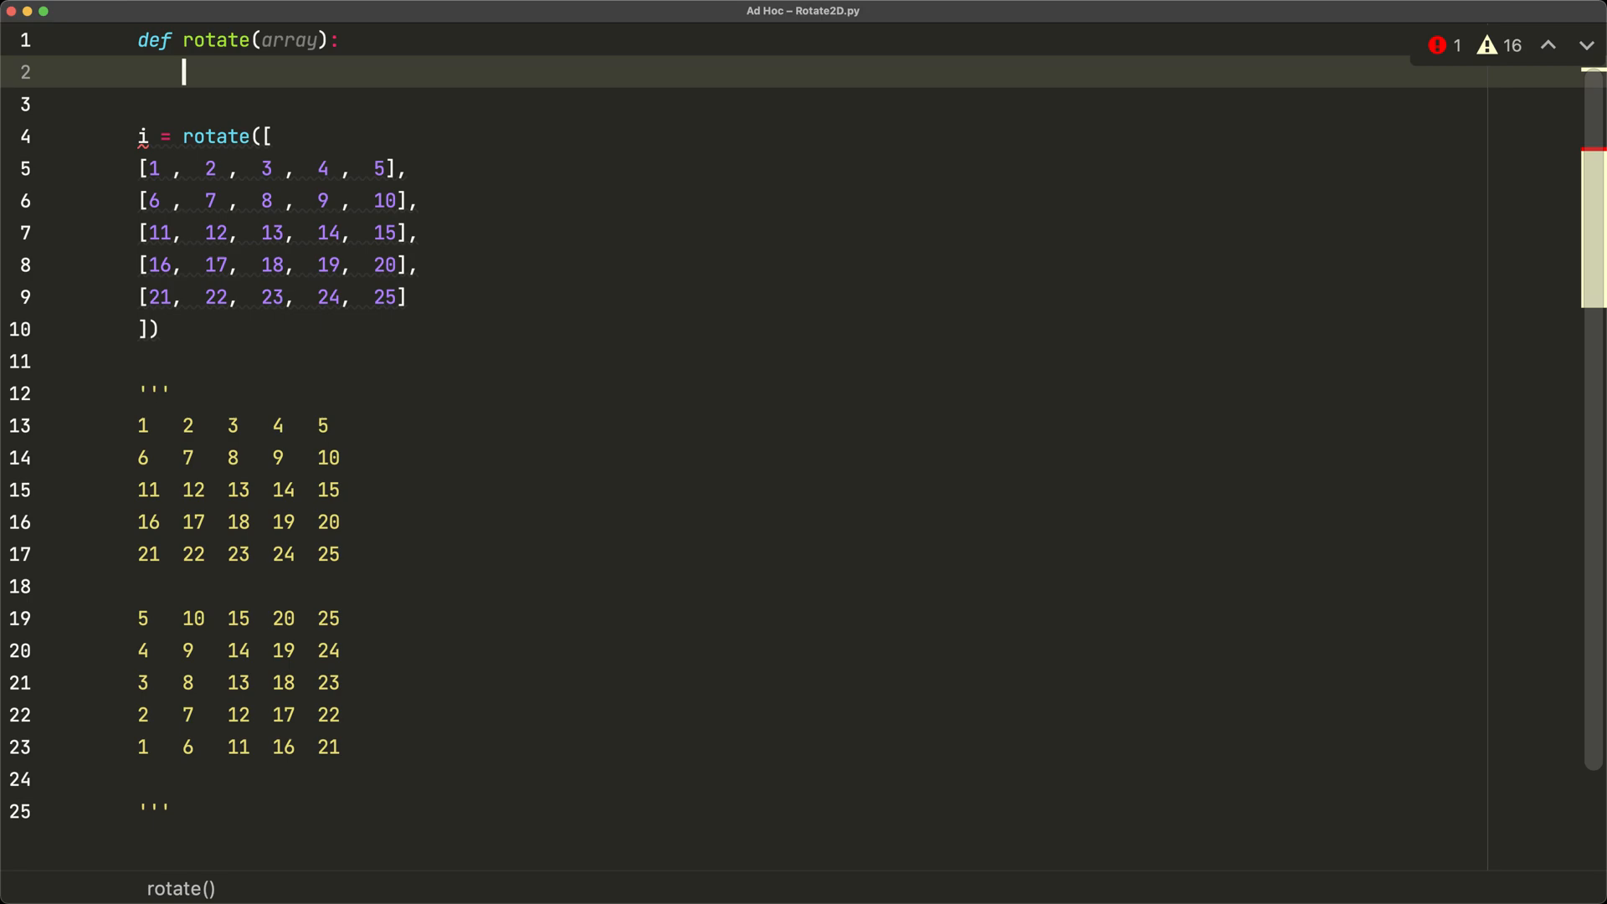
- Add 'R, C = len(array), len(array[0])' and 'newArr = [[None] * R for _ in range(C)]'
{"action": "type", "text": "R, C = len(arra"}
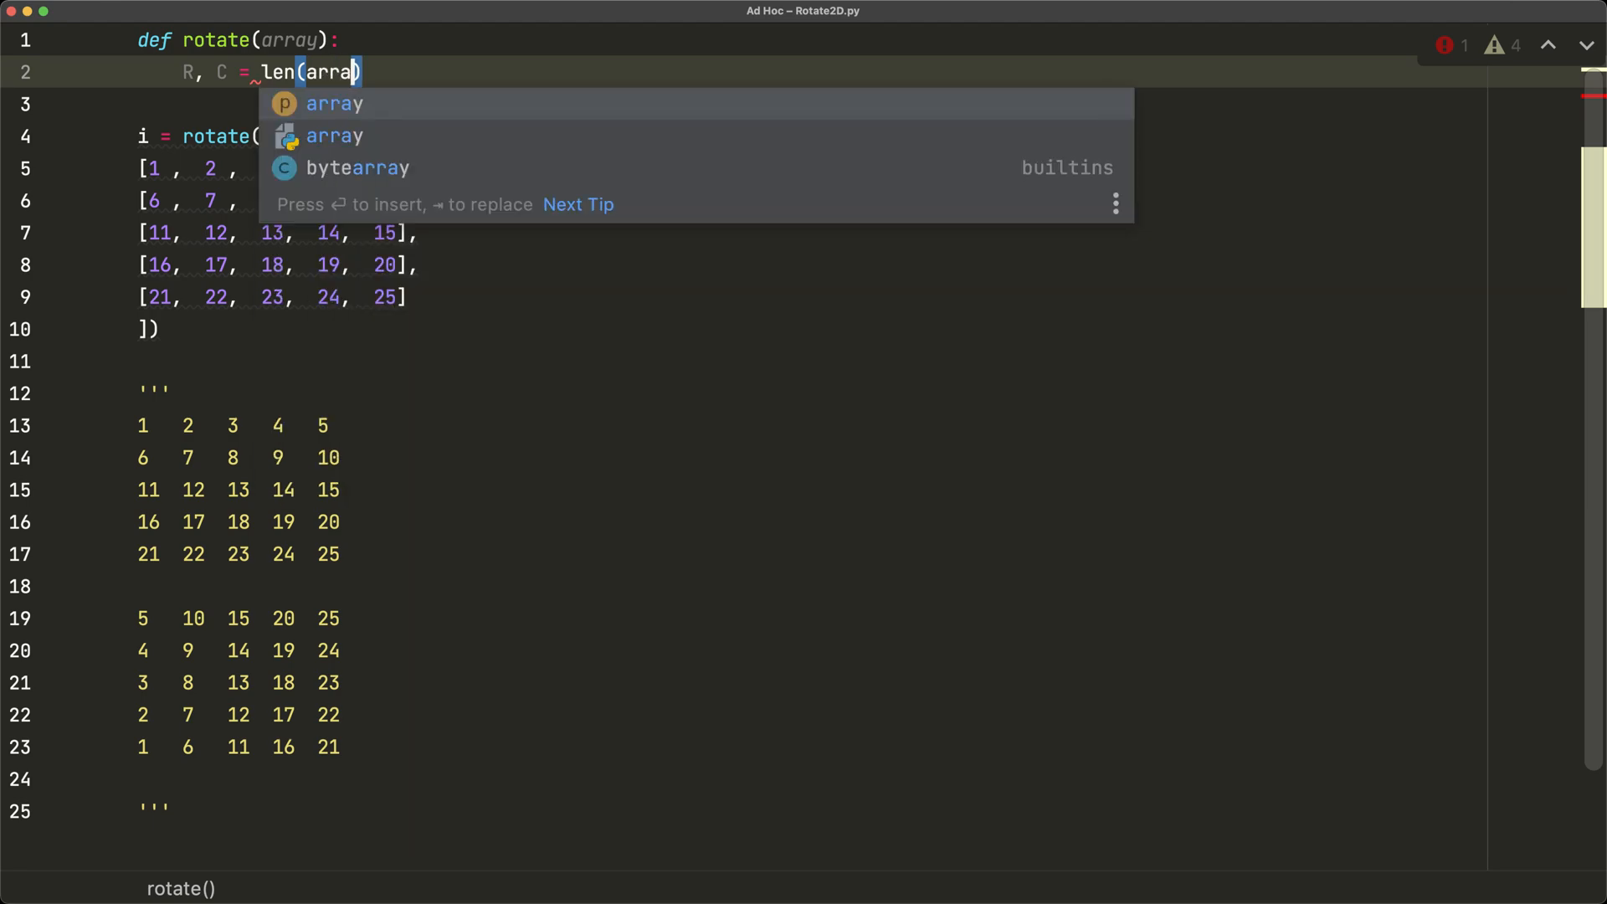
{"action": "type", "text": ", len(array"}
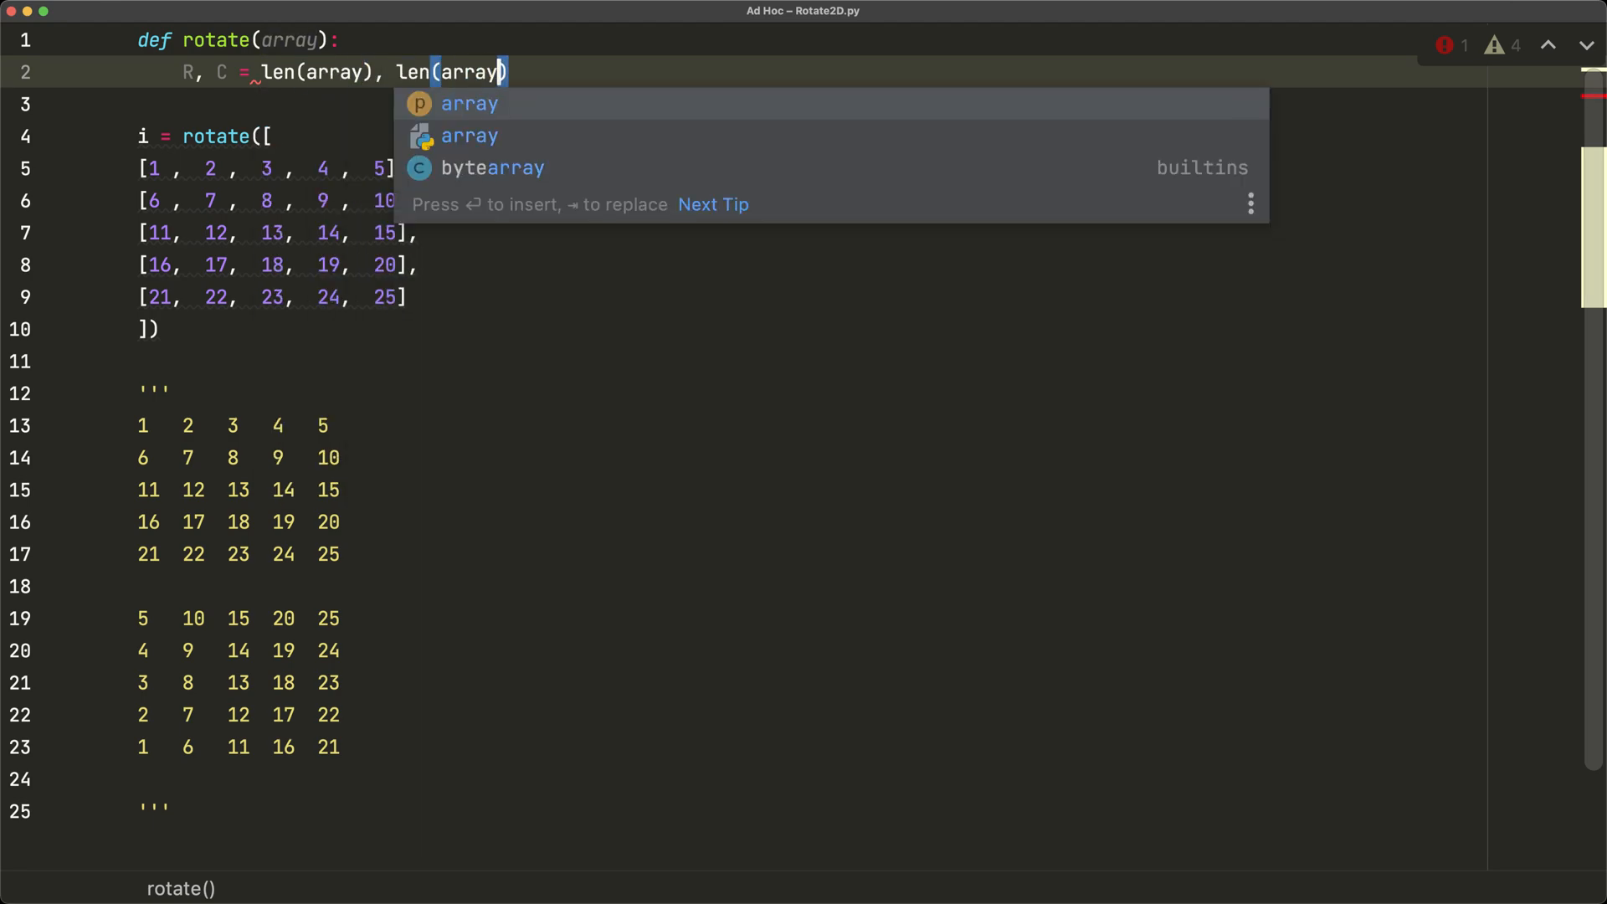
{"action": "type", "text": "[0]"}
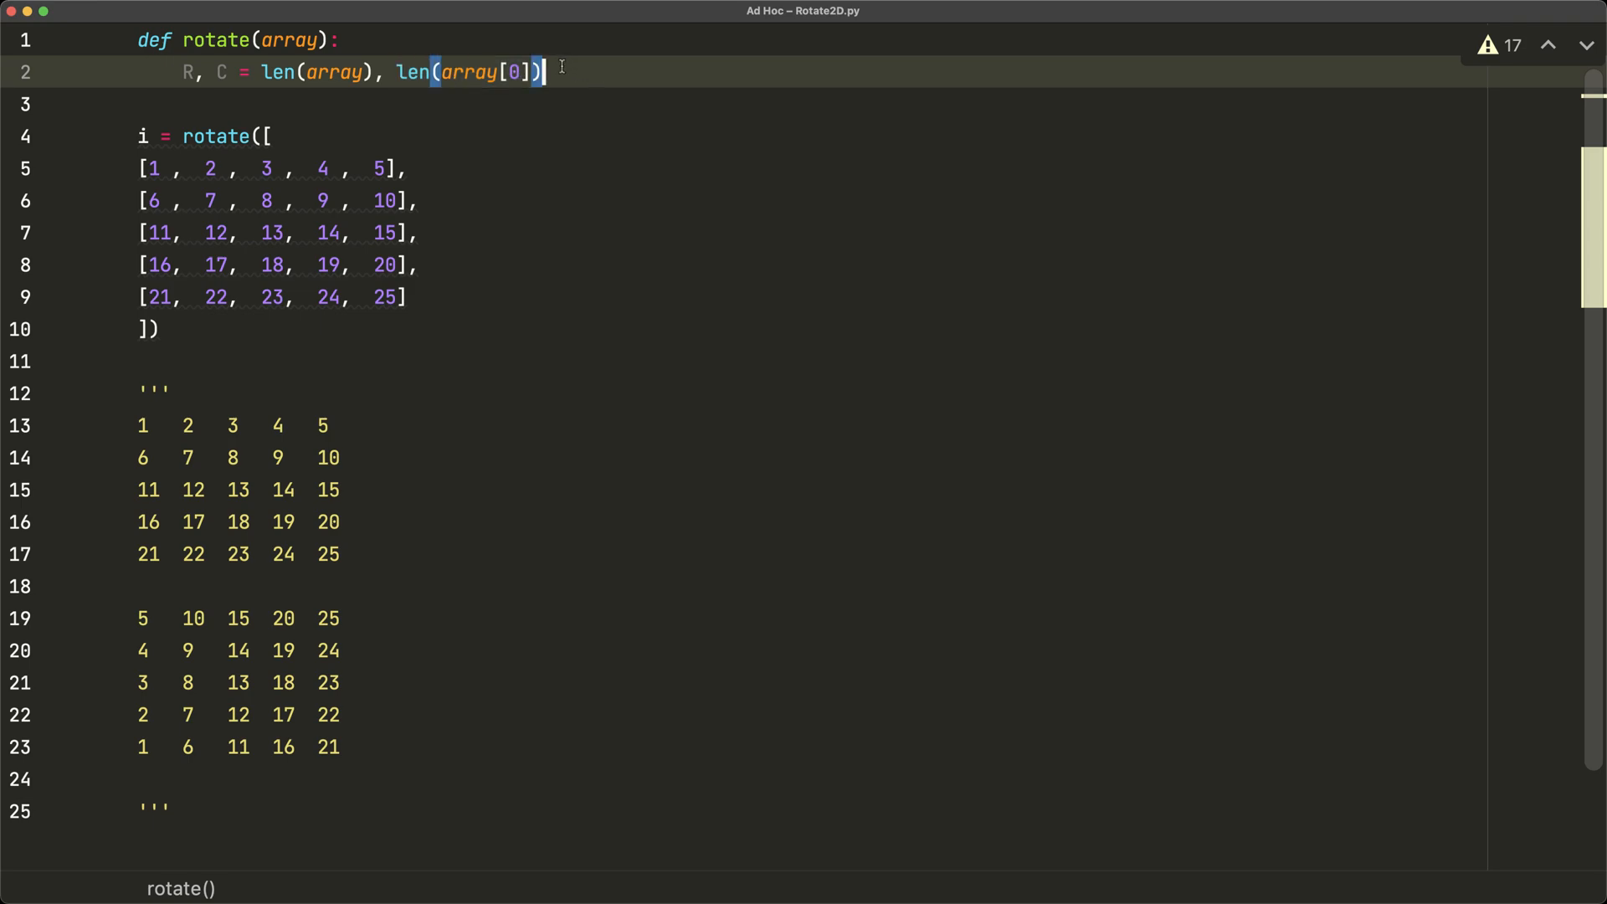
{"action": "type", "text": "newArr"}
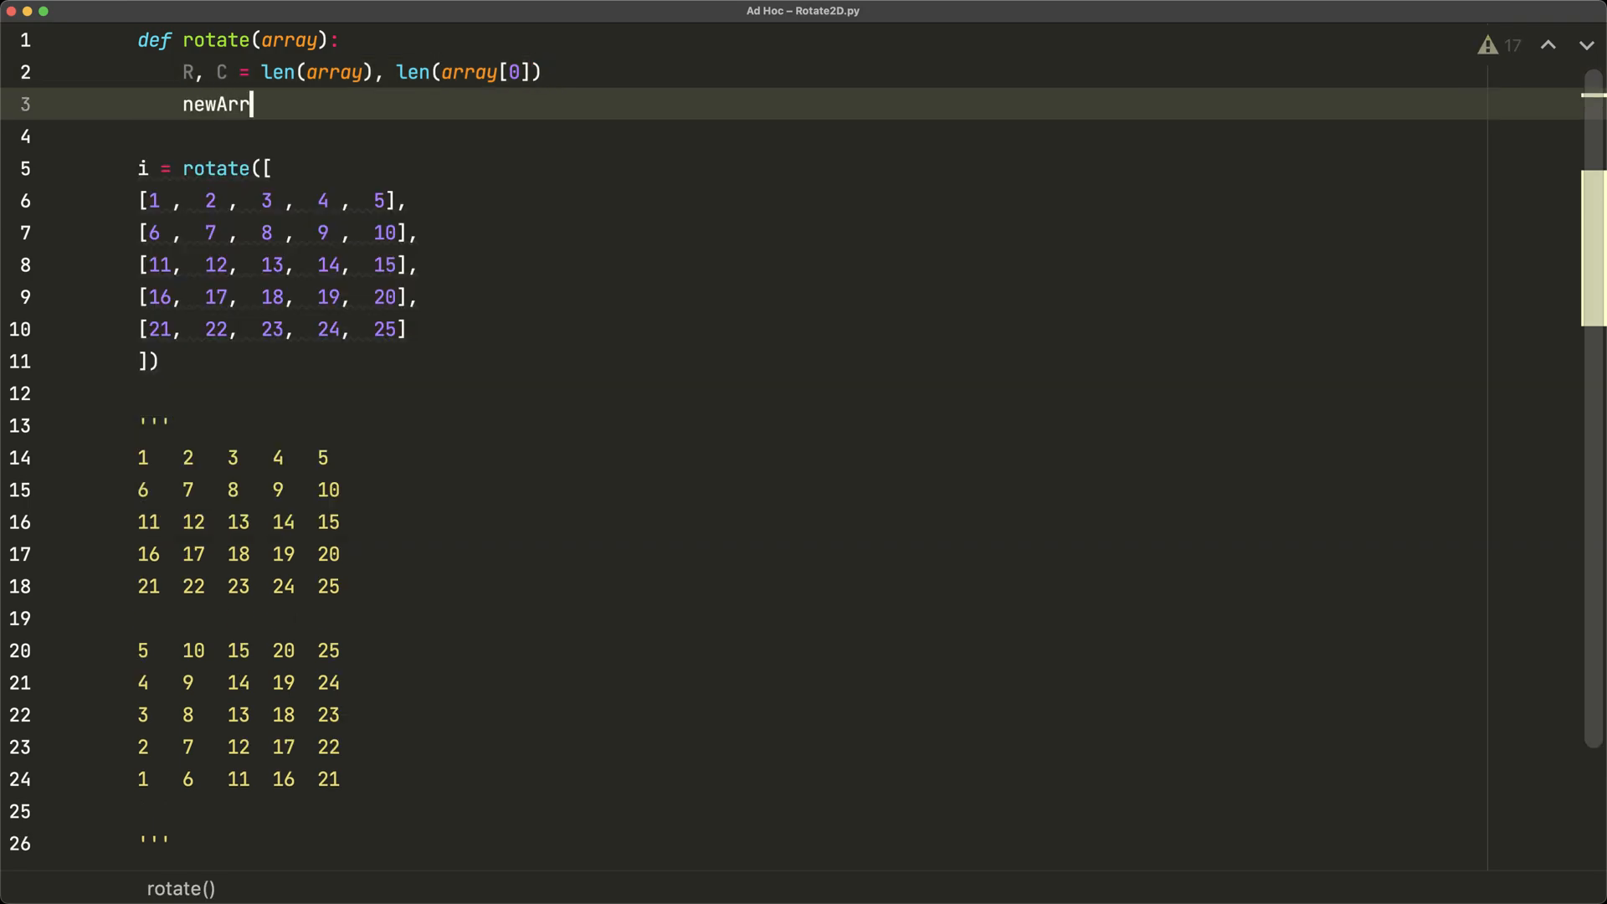
{"action": "type", "text": "= [[]]"}
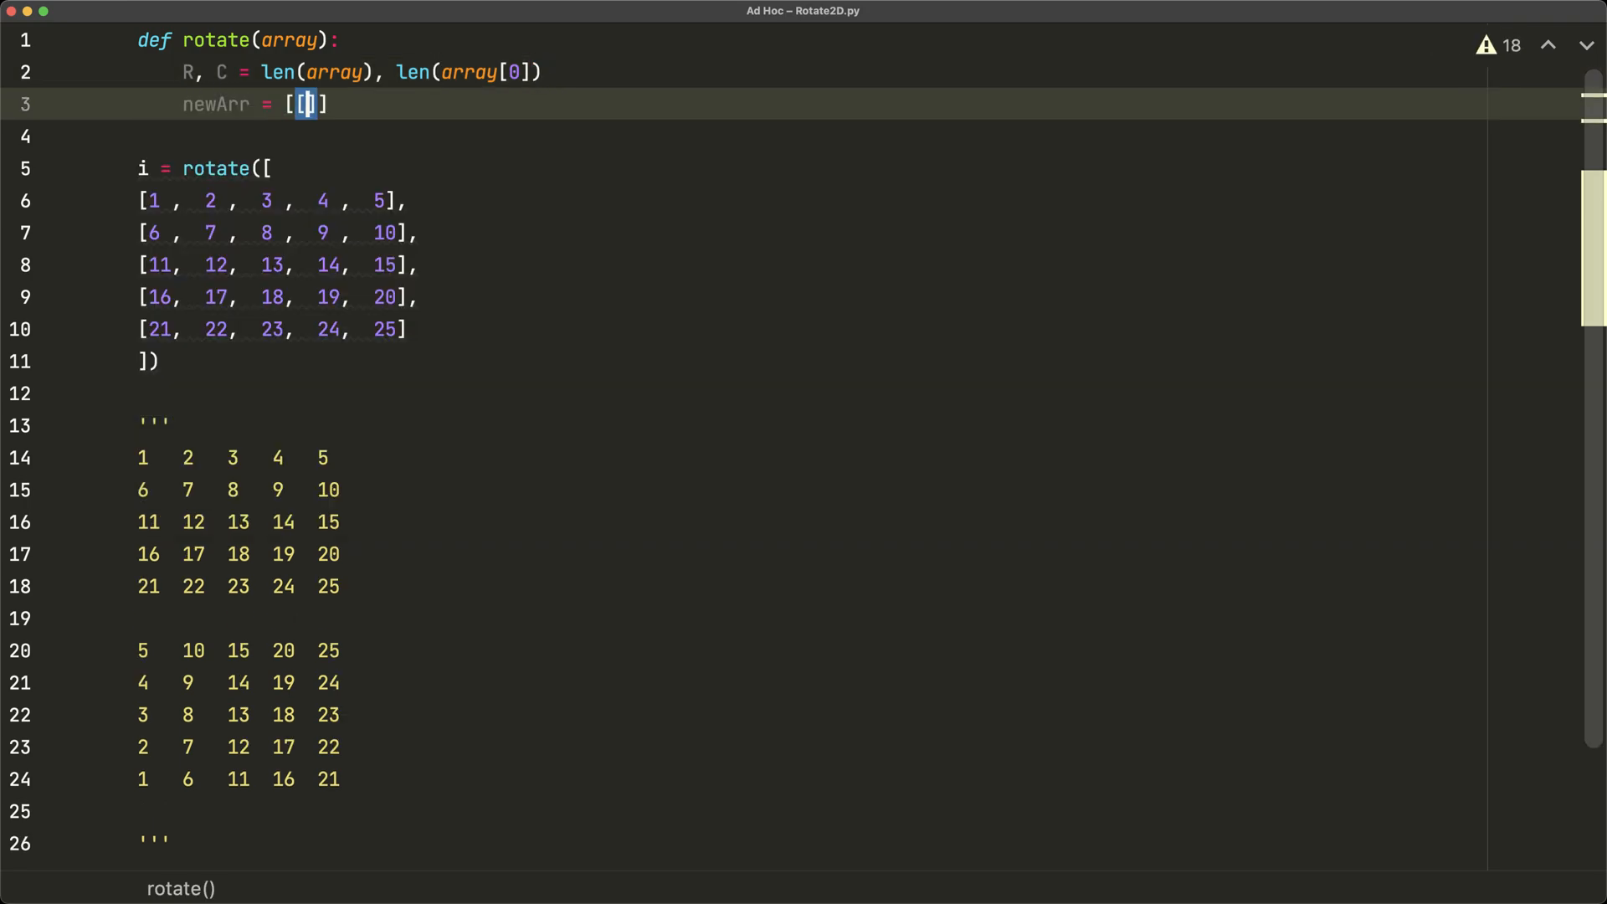
{"action": "type", "text": "None] * R for _ in range(C"}
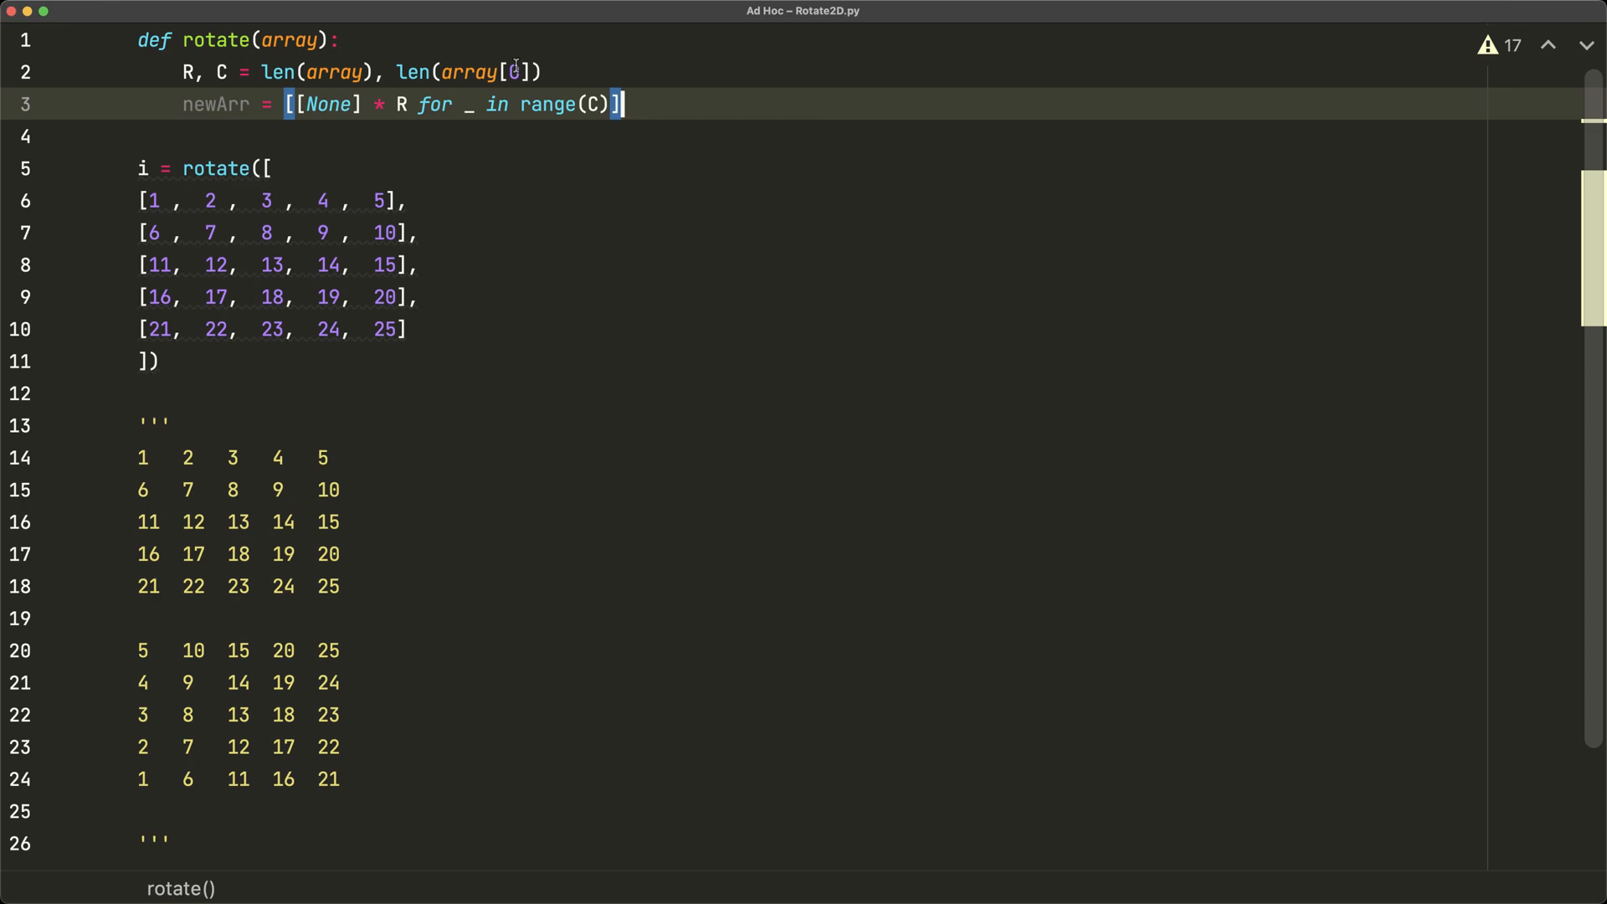
{"action": "mouse_move", "coordinate": [456, 86]}
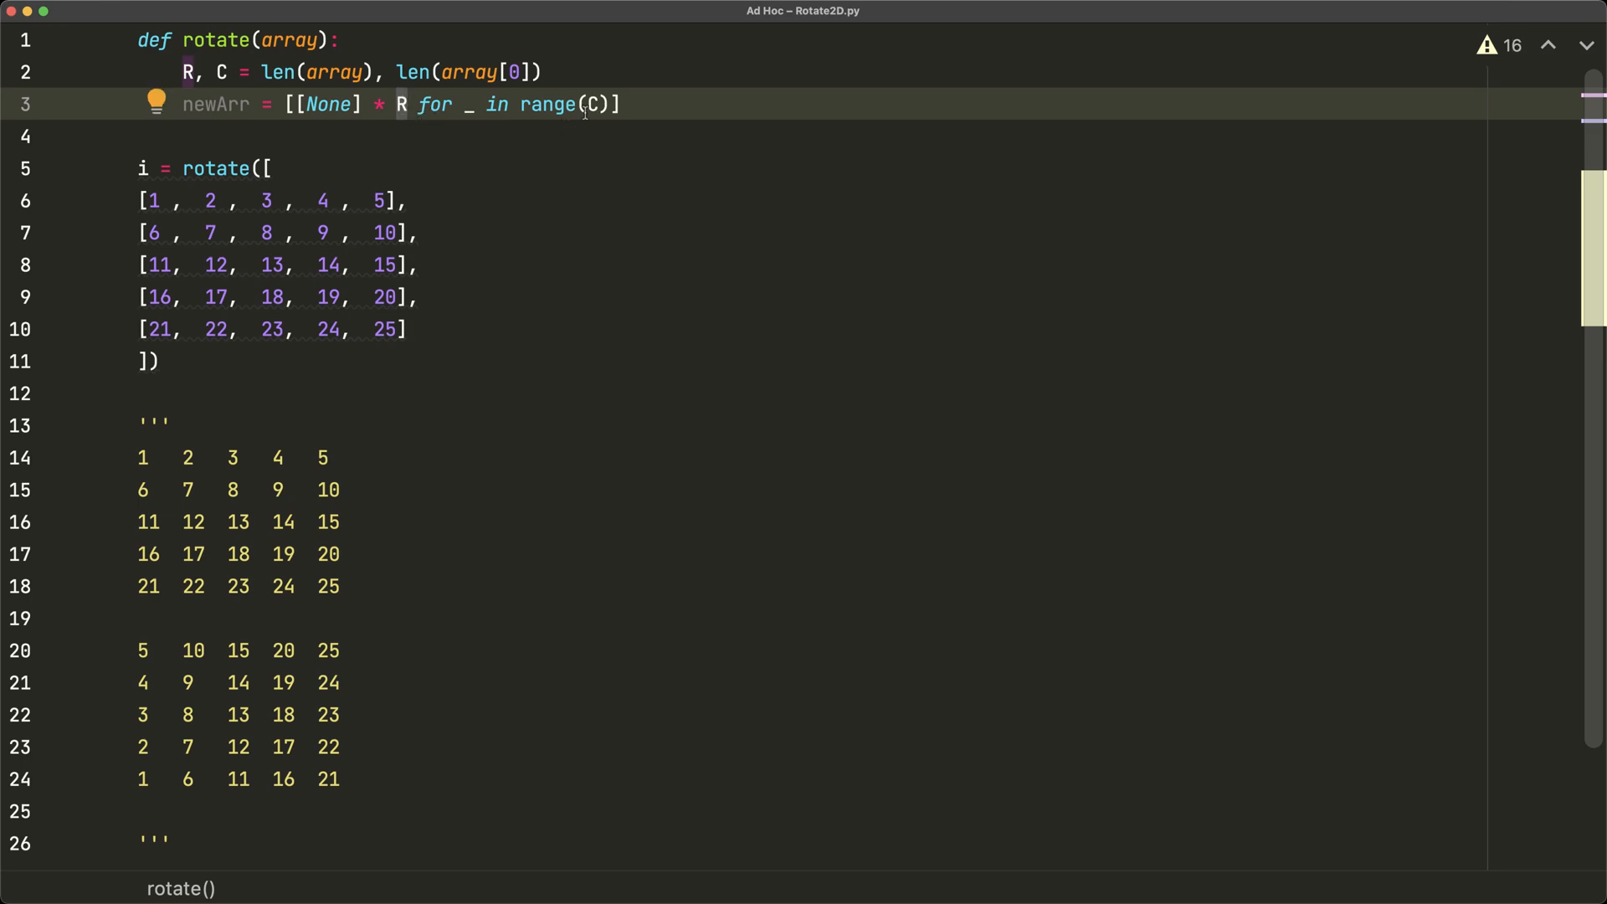
{"action": "mouse_move", "coordinate": [593, 104]}
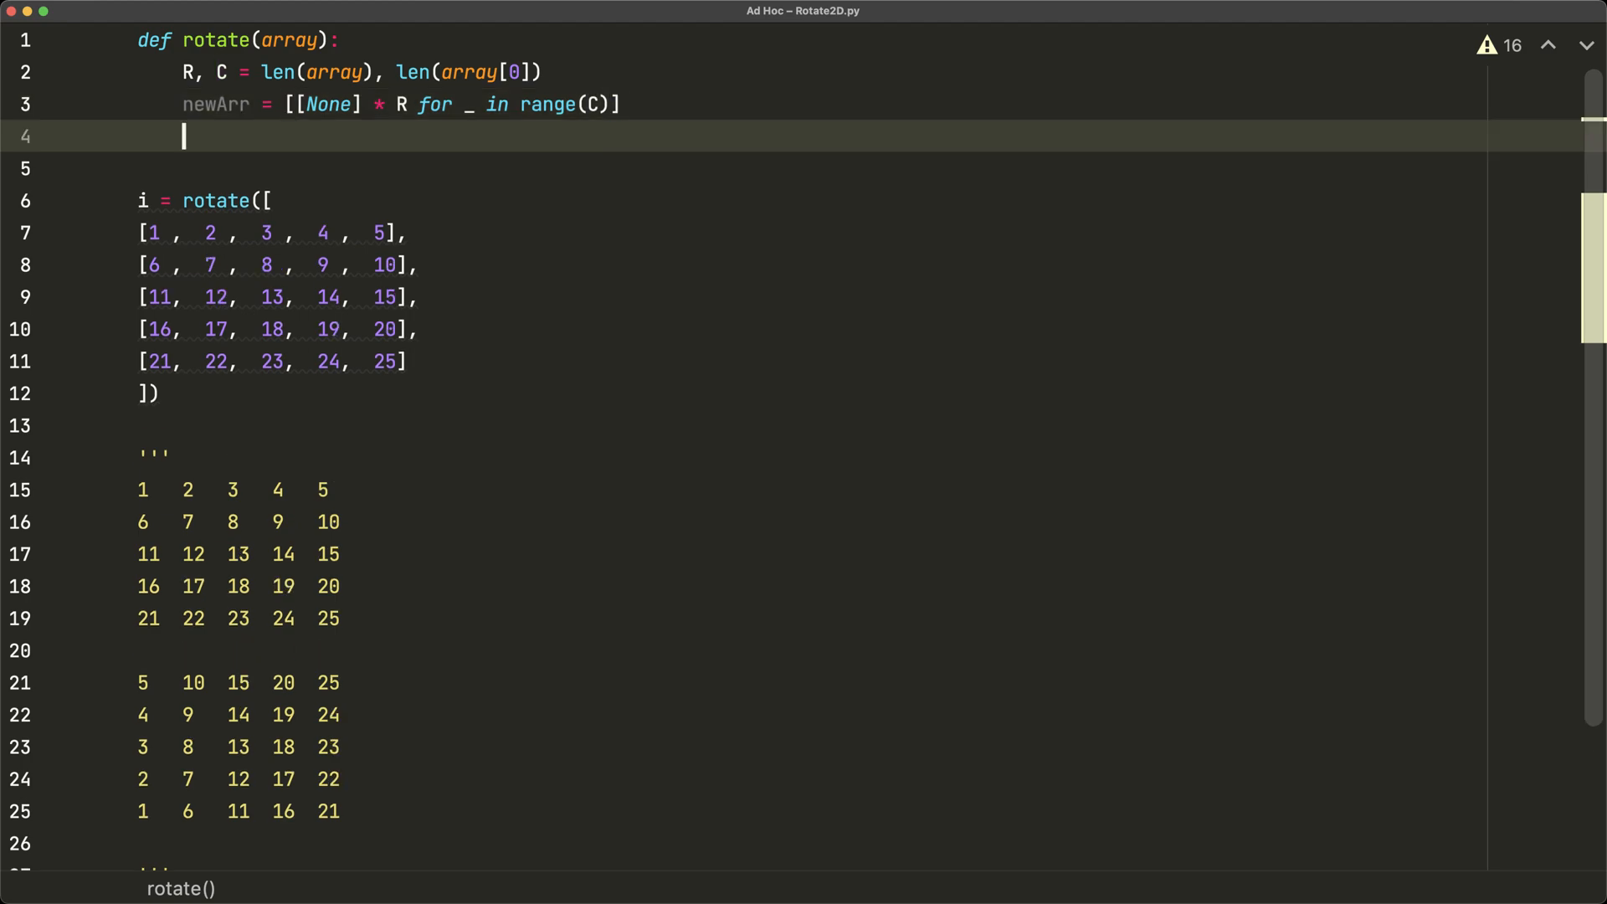
- Add an outer loop 'for c in range(C):' in rotate()
{"action": "type", "text": "for c in range(C)"}
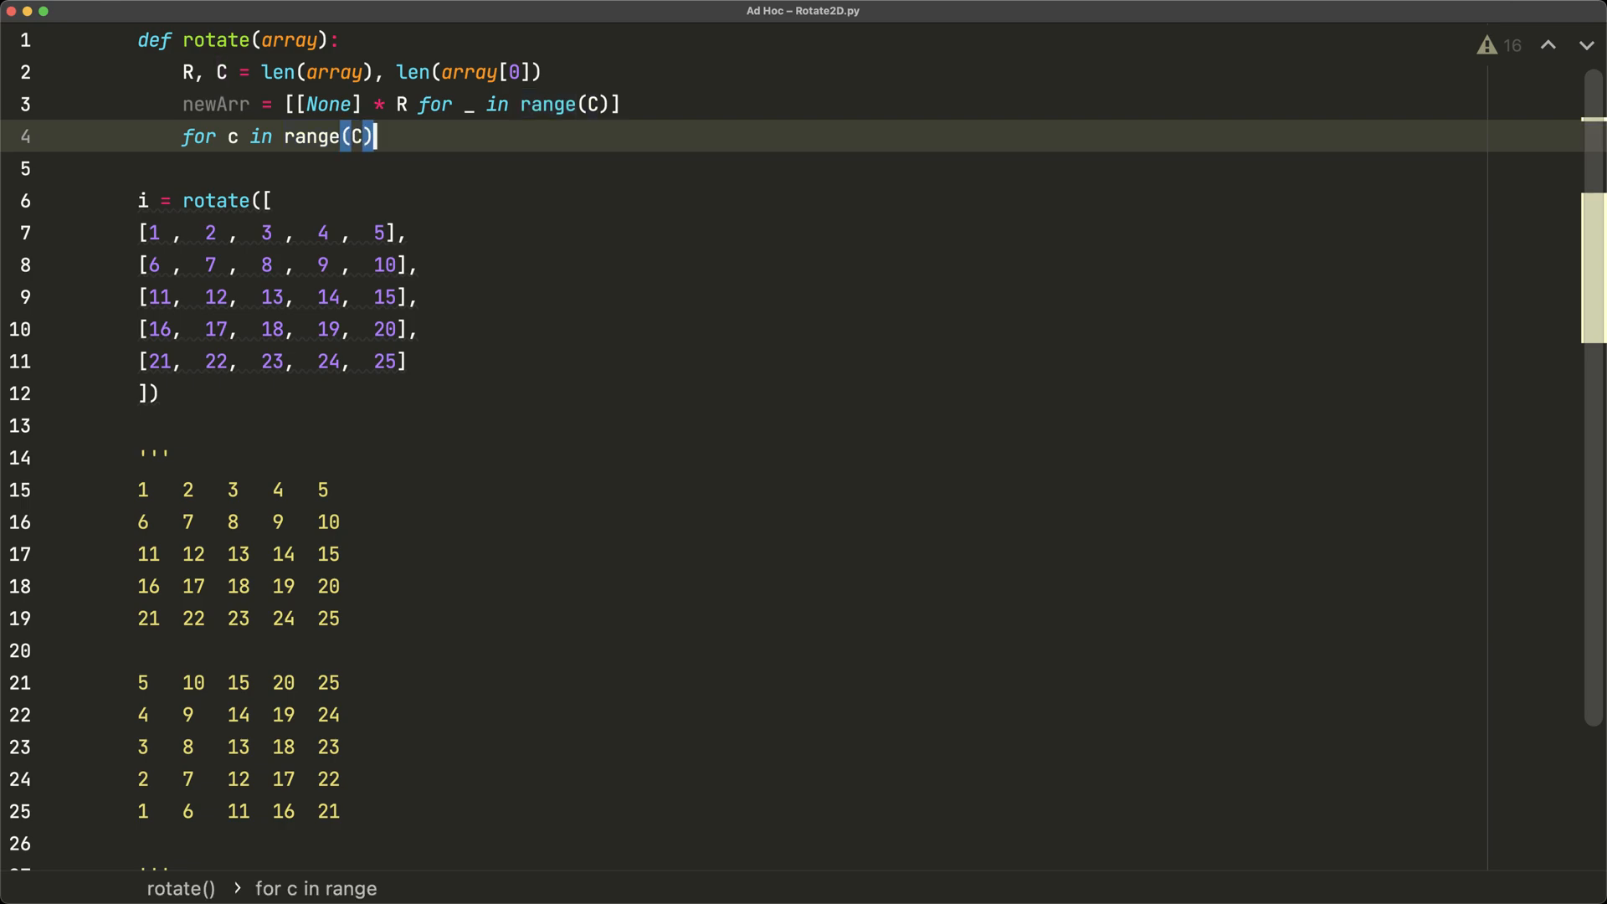
{"action": "type", "text": ":"}
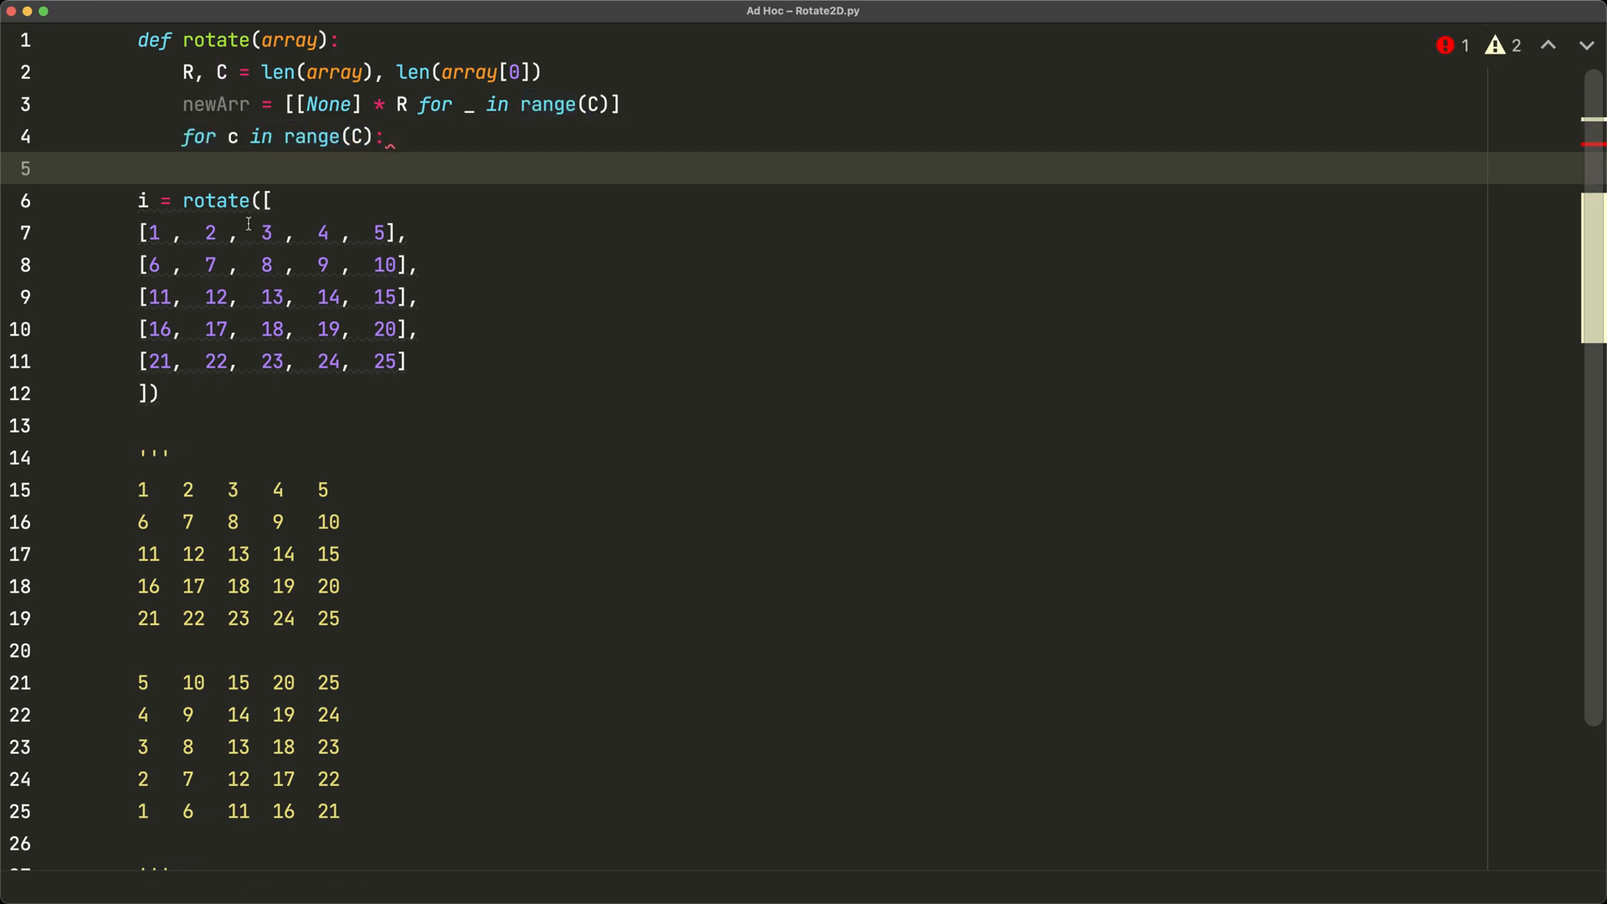
{"action": "mouse_move", "coordinate": [180, 599]}
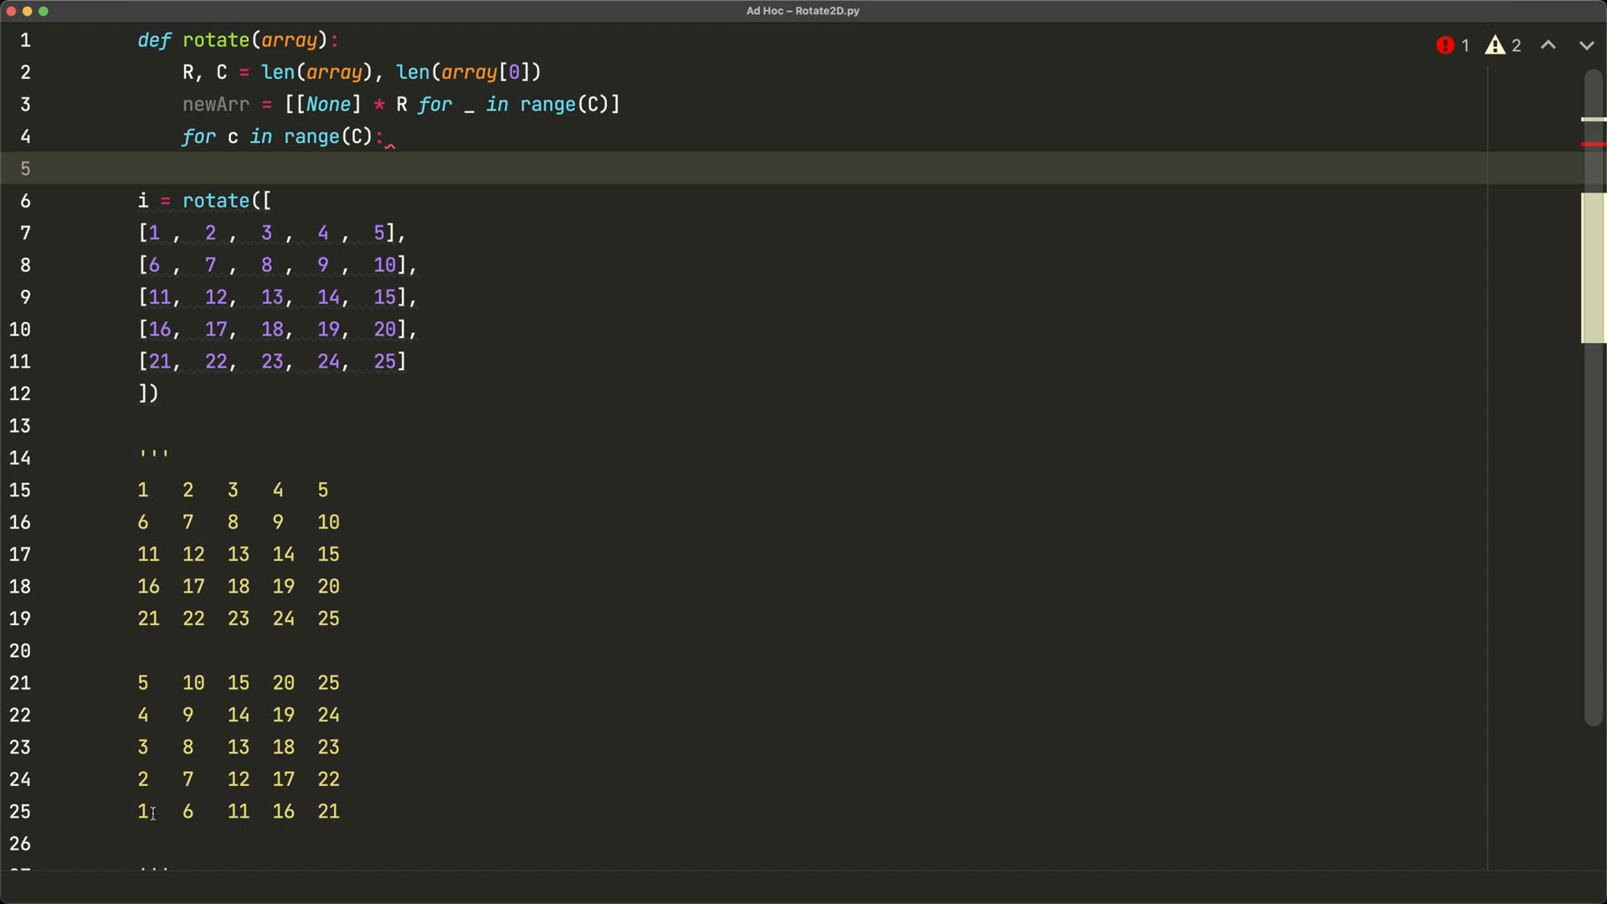
{"action": "left_click", "coordinate": [169, 811]}
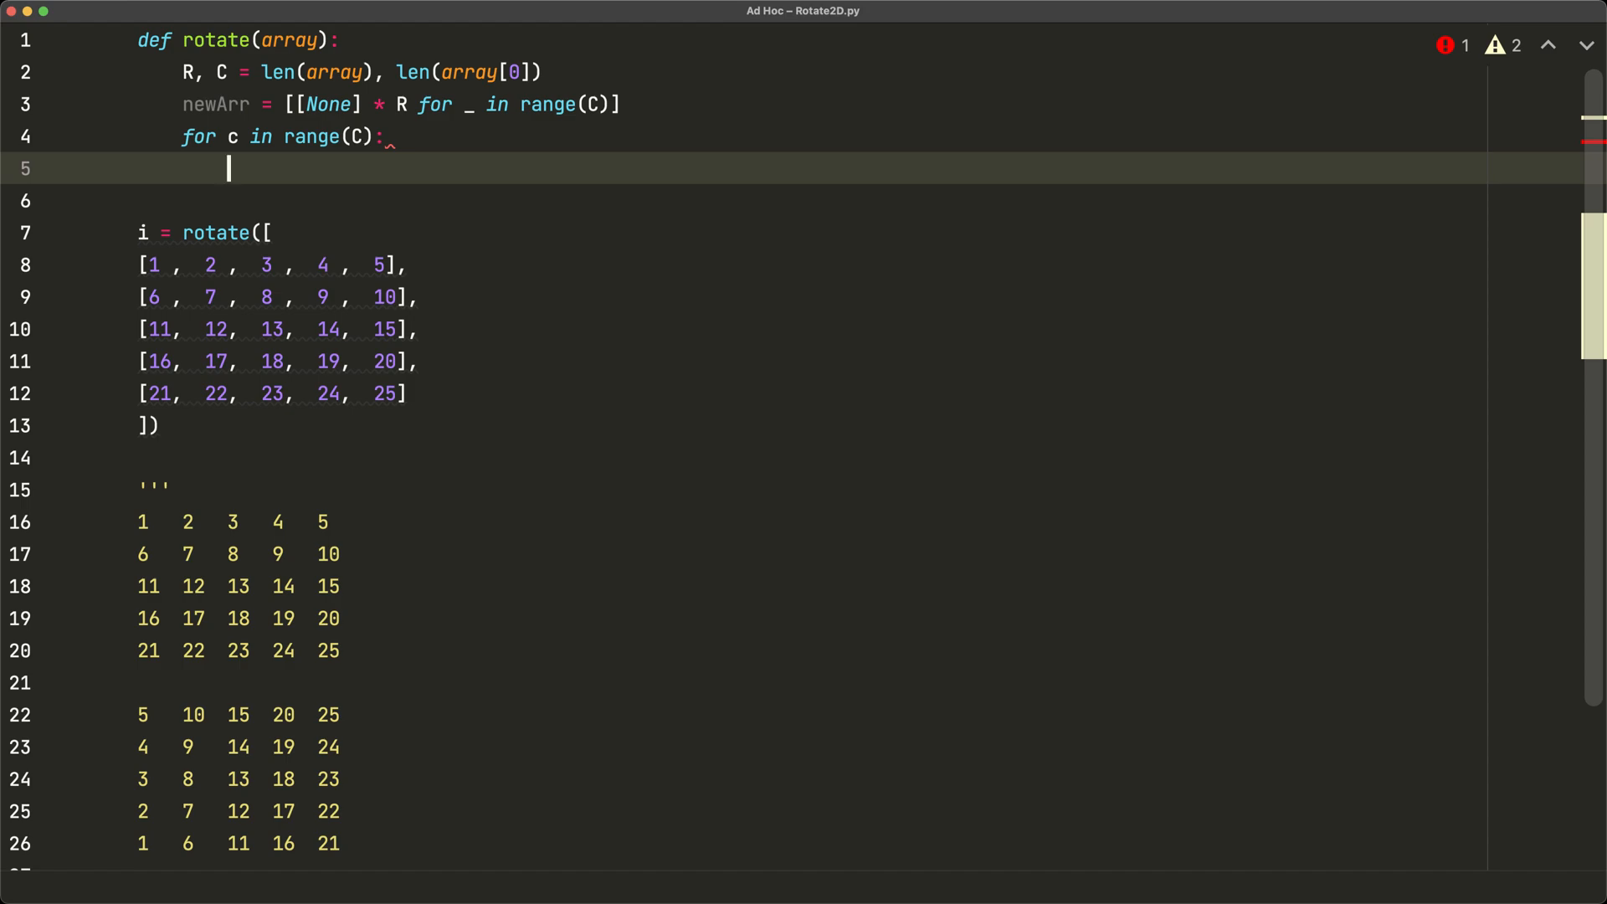
{"action": "mouse_move", "coordinate": [442, 595]}
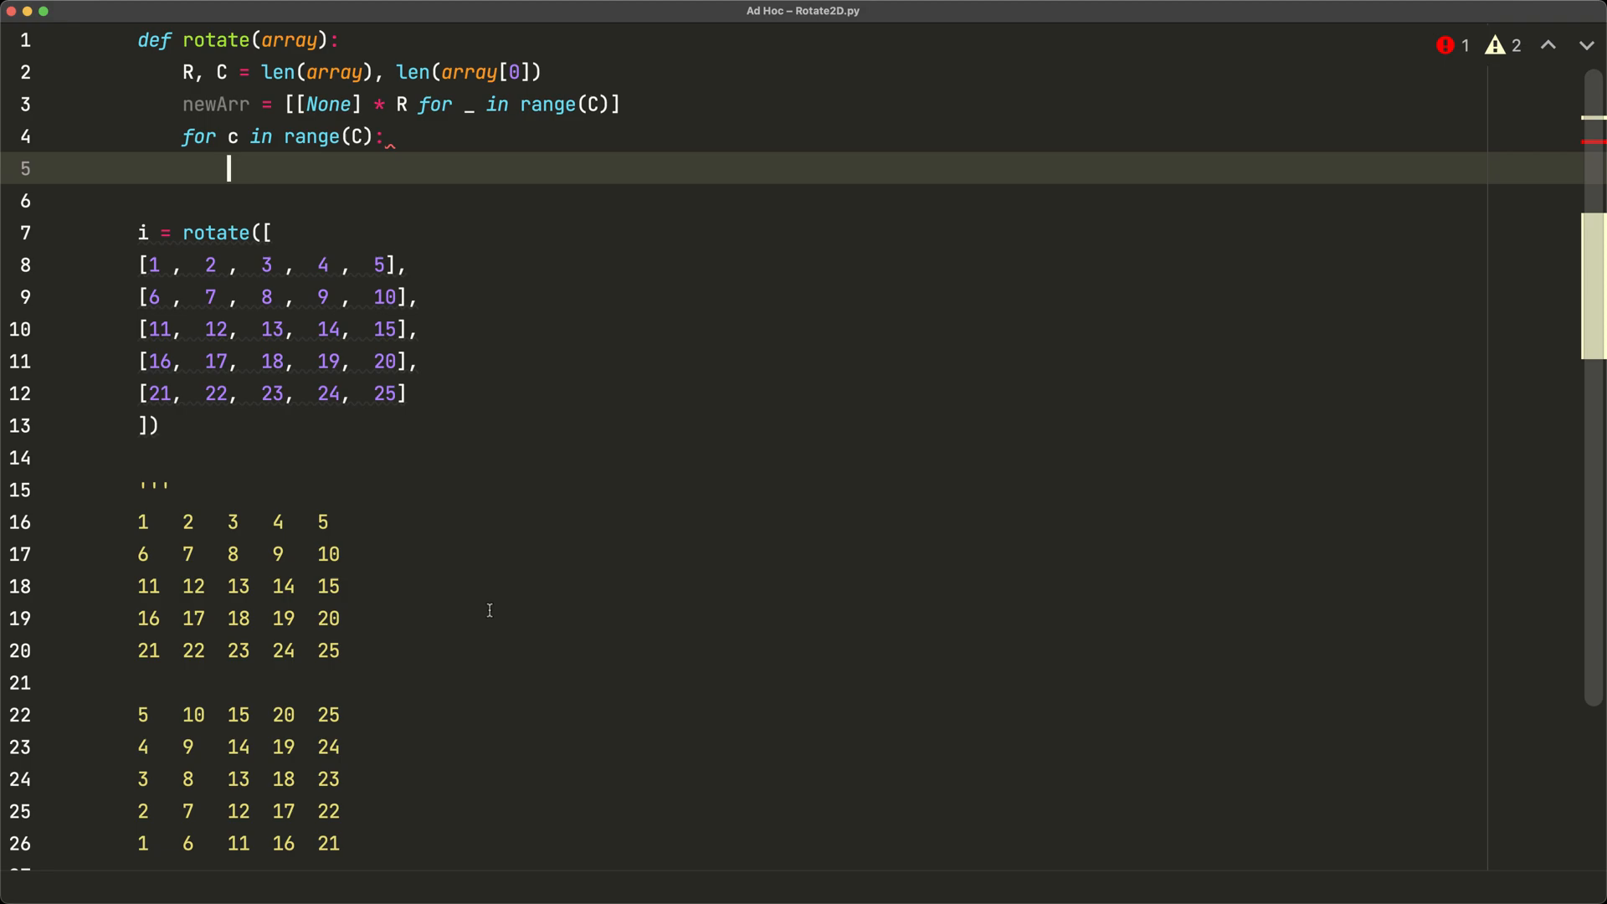
- Nest 'for r in range(R-1, -1, -1):' with the assignment 'newArr[][] = array[r][c]'
{"action": "type", "text": "for r in range(R-1, -1,"}
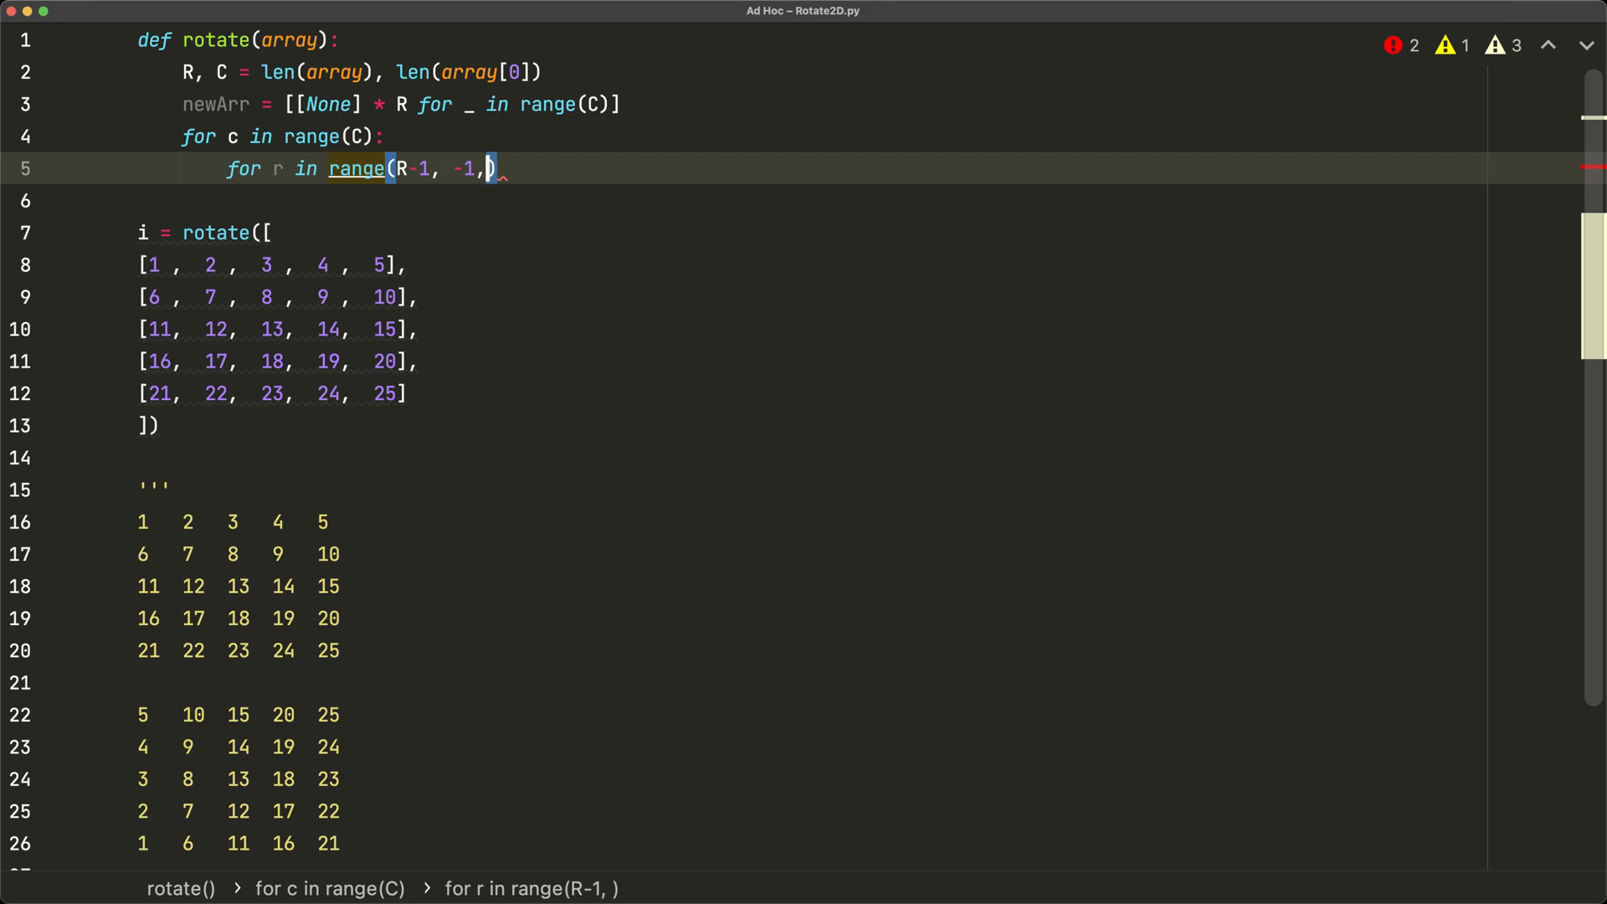
{"action": "type", "text": "-1):"}
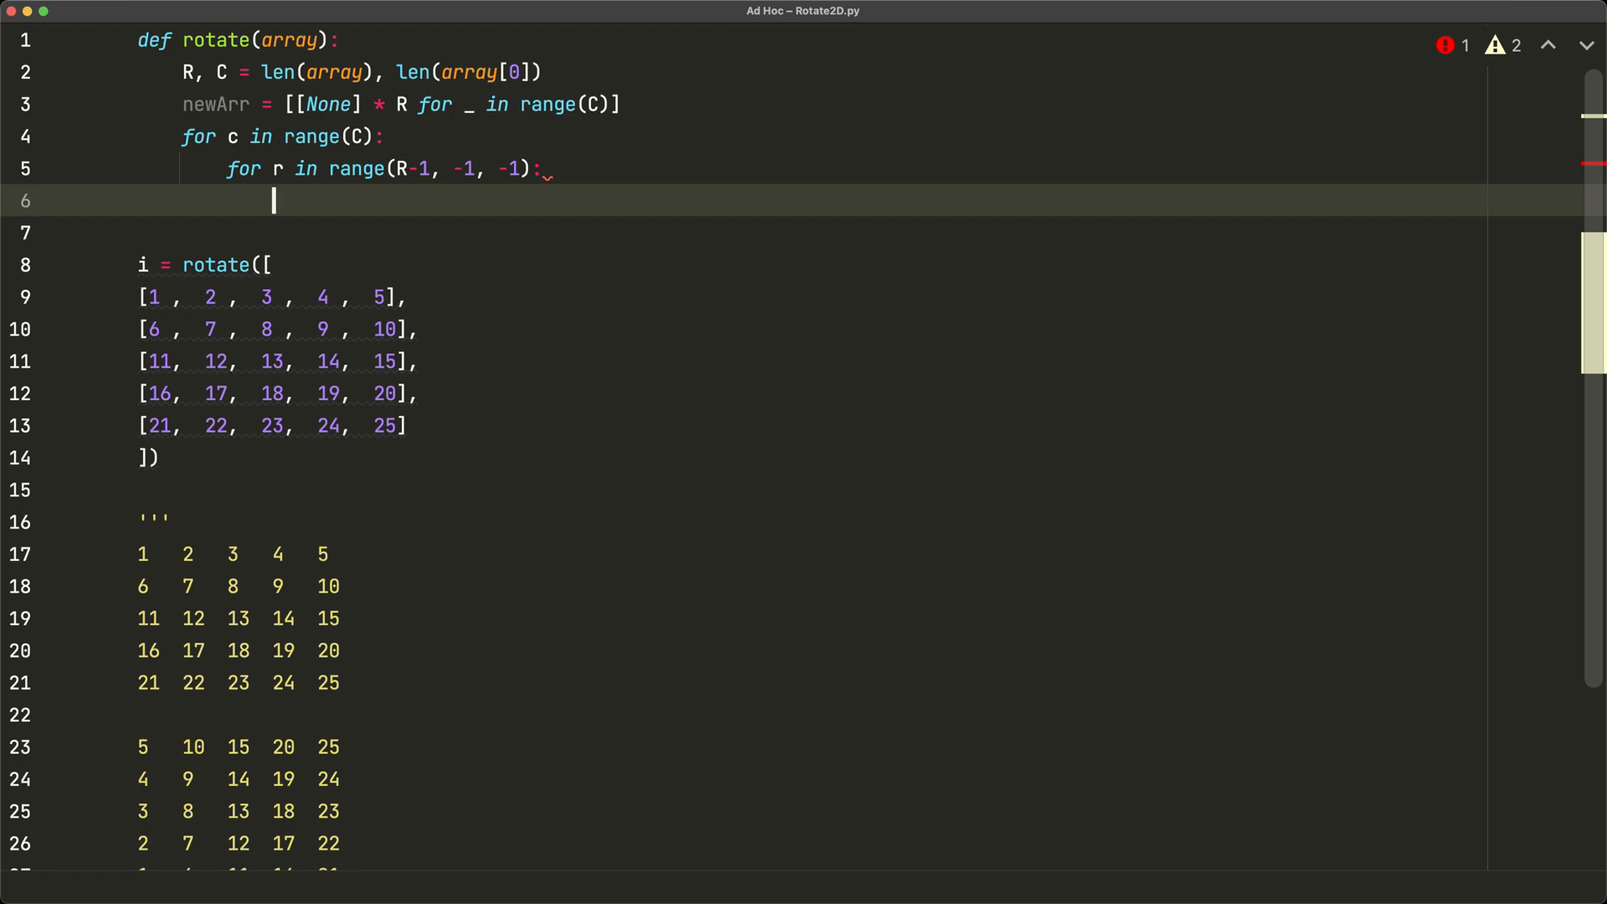
{"action": "type", "text": "newAr"}
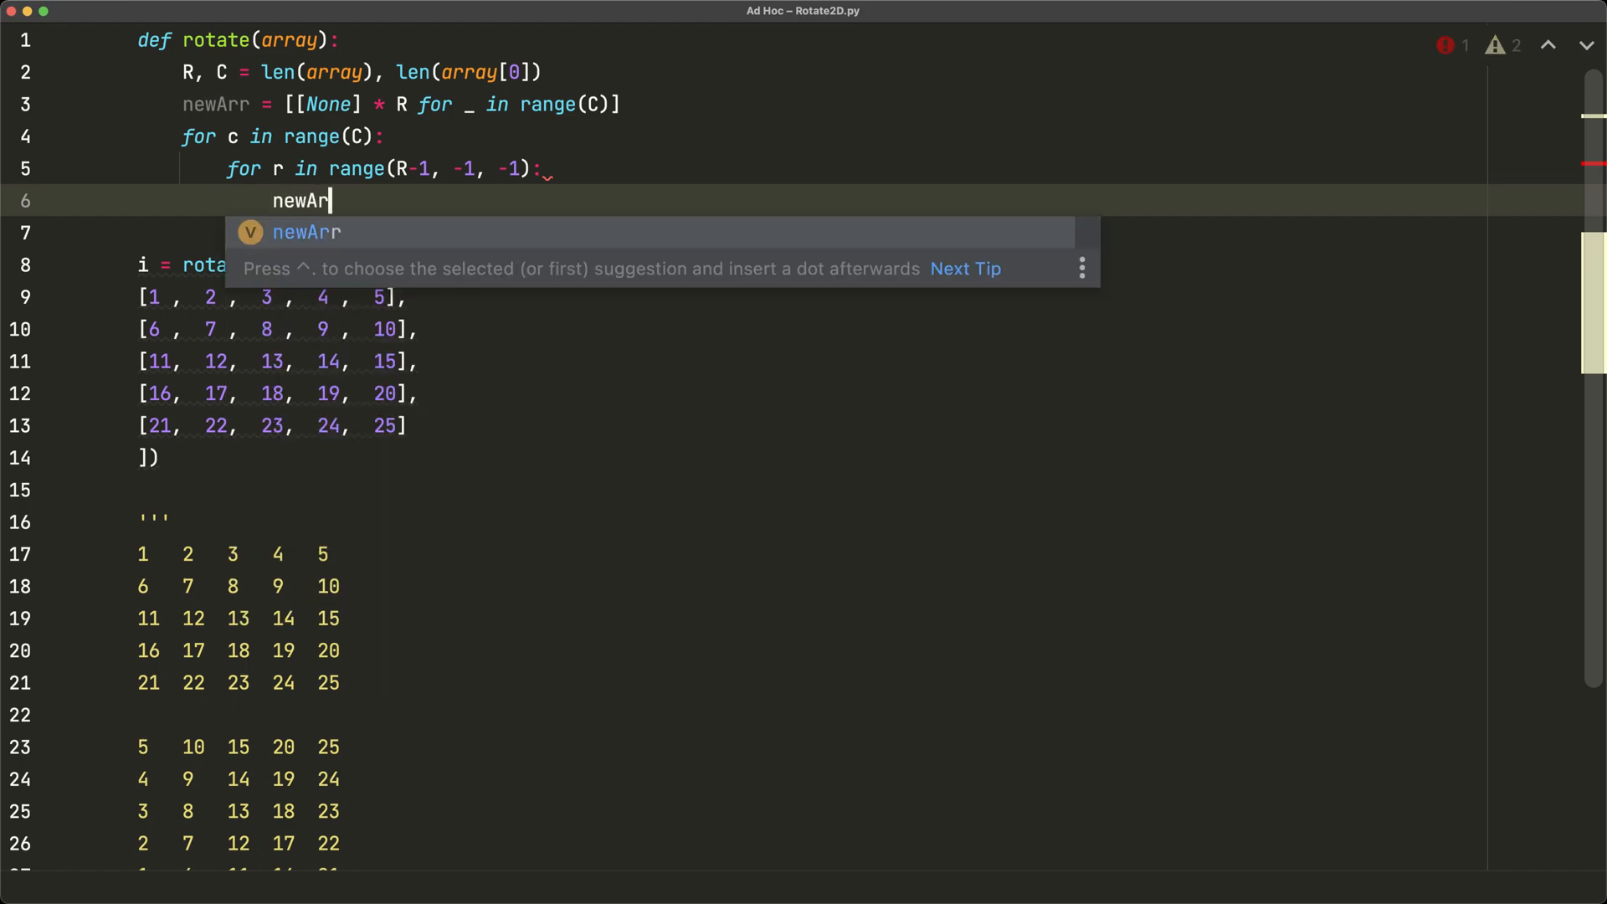
{"action": "type", "text": "r[][]"}
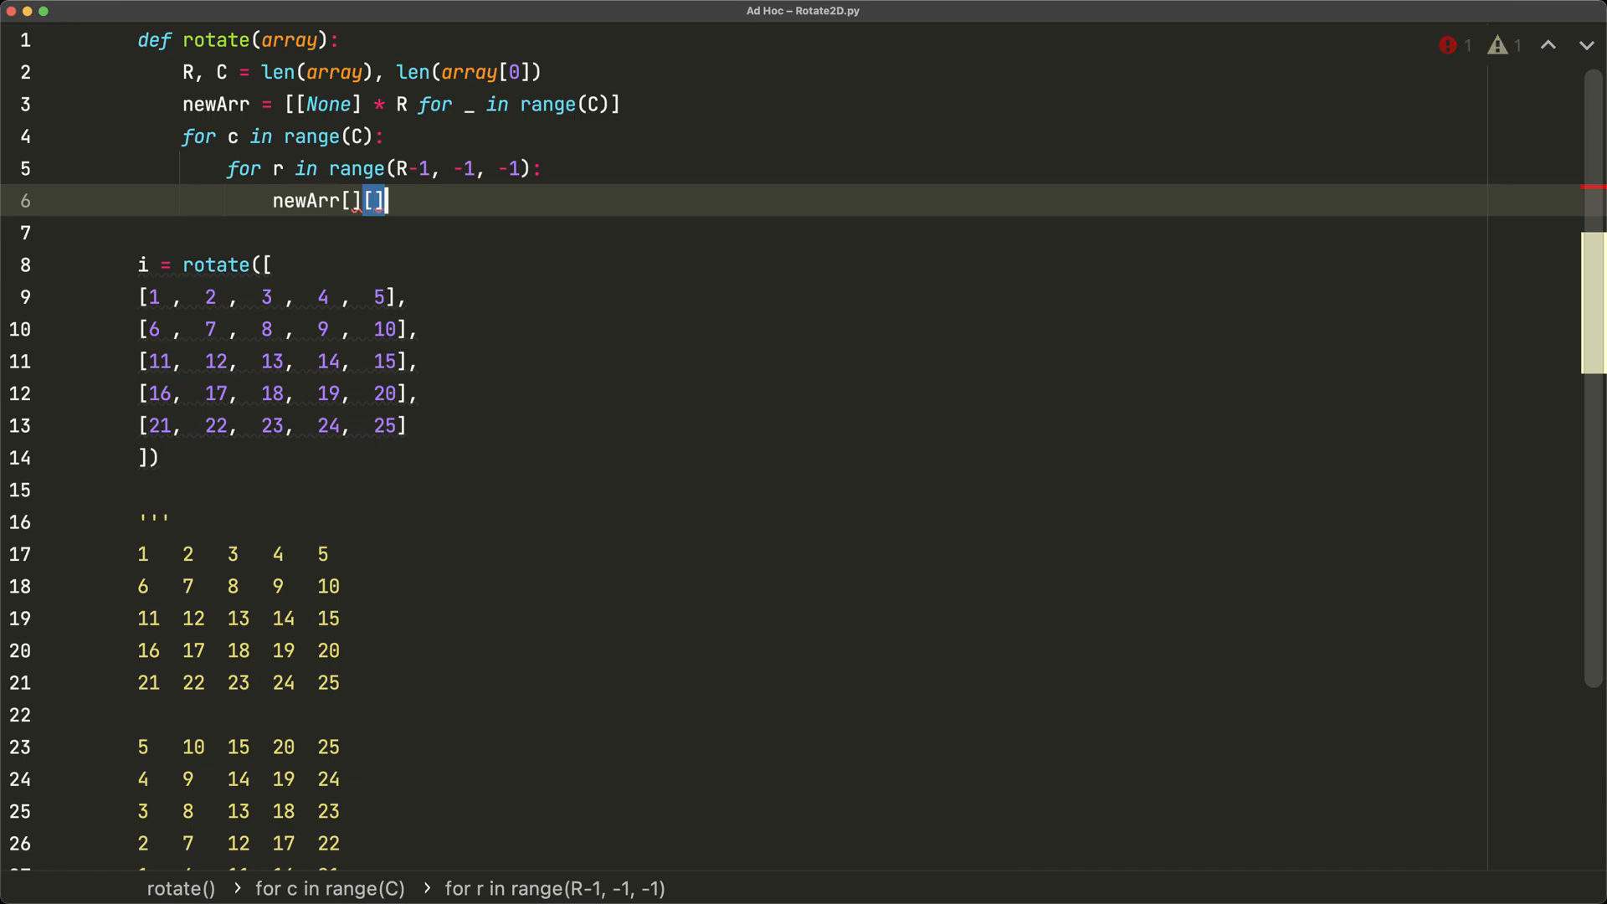
{"action": "type", "text": "= array[]"}
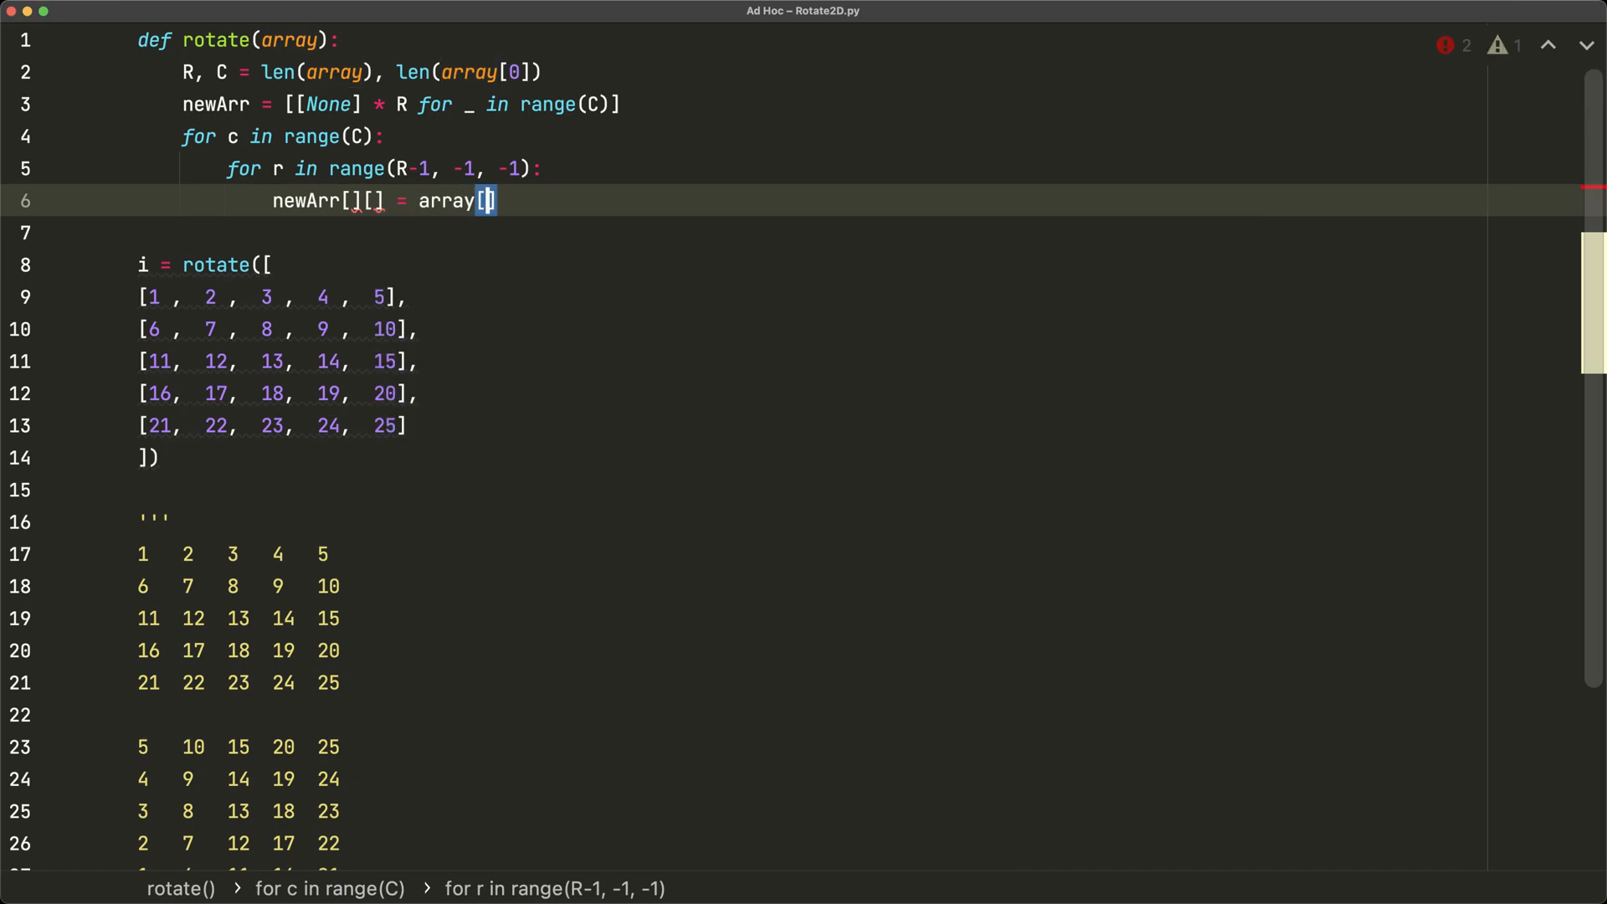
{"action": "type", "text": "r][c]"}
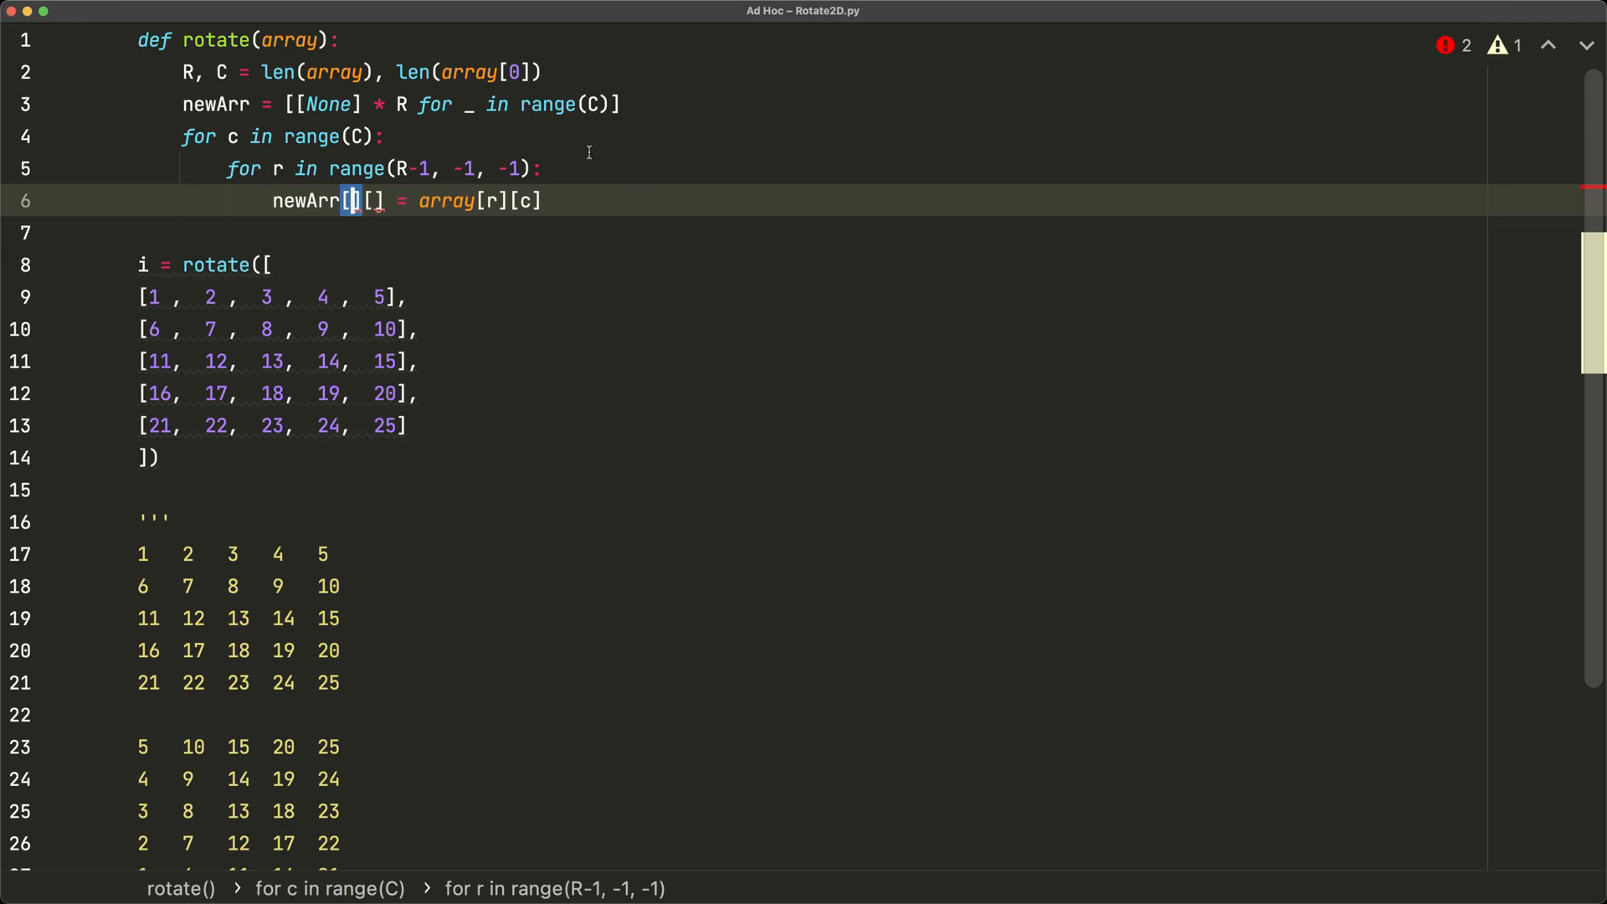
- Target newArr[C-c-1][r] in the assignment and end rotate() with 'return newArr'
{"action": "type", "text": "C"}
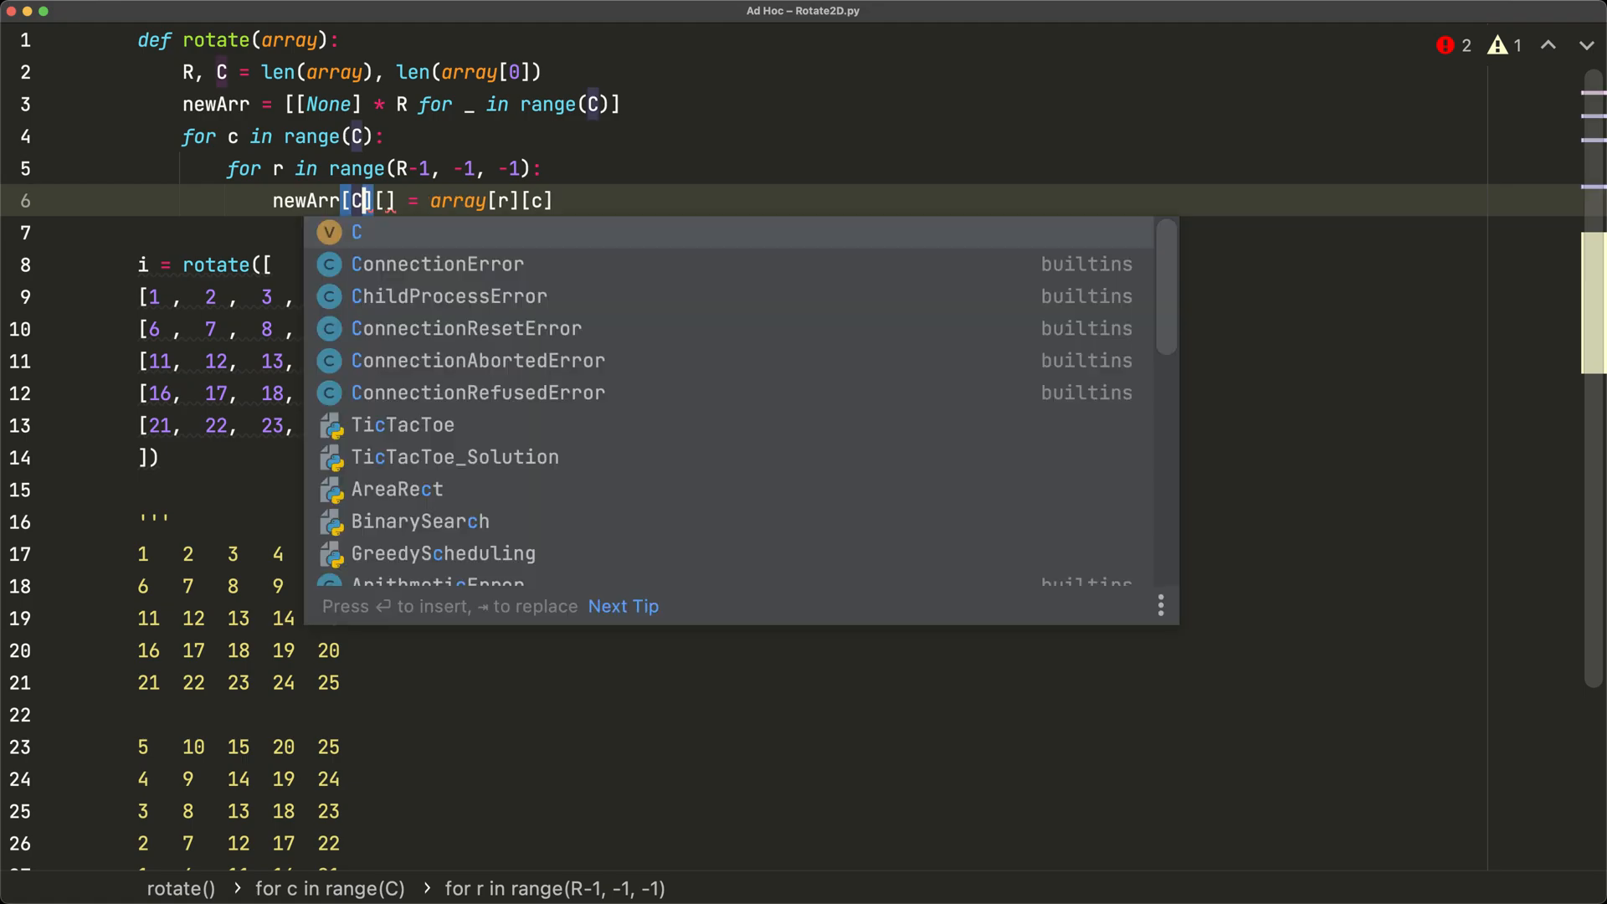
{"action": "type", "text": "-c-1"}
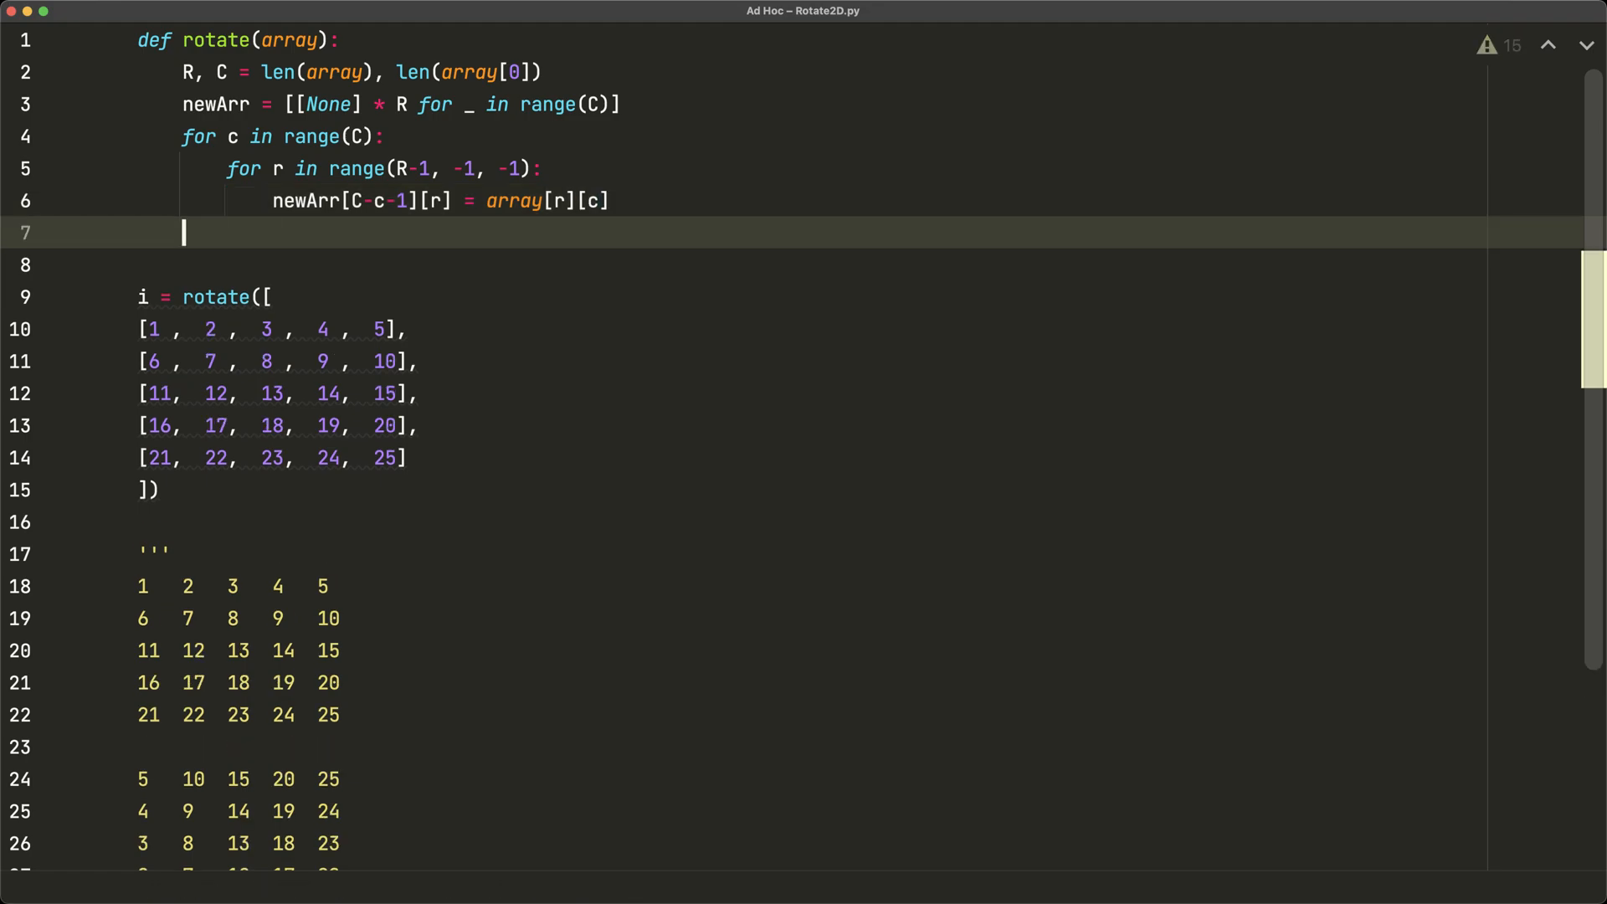
{"action": "type", "text": "return"}
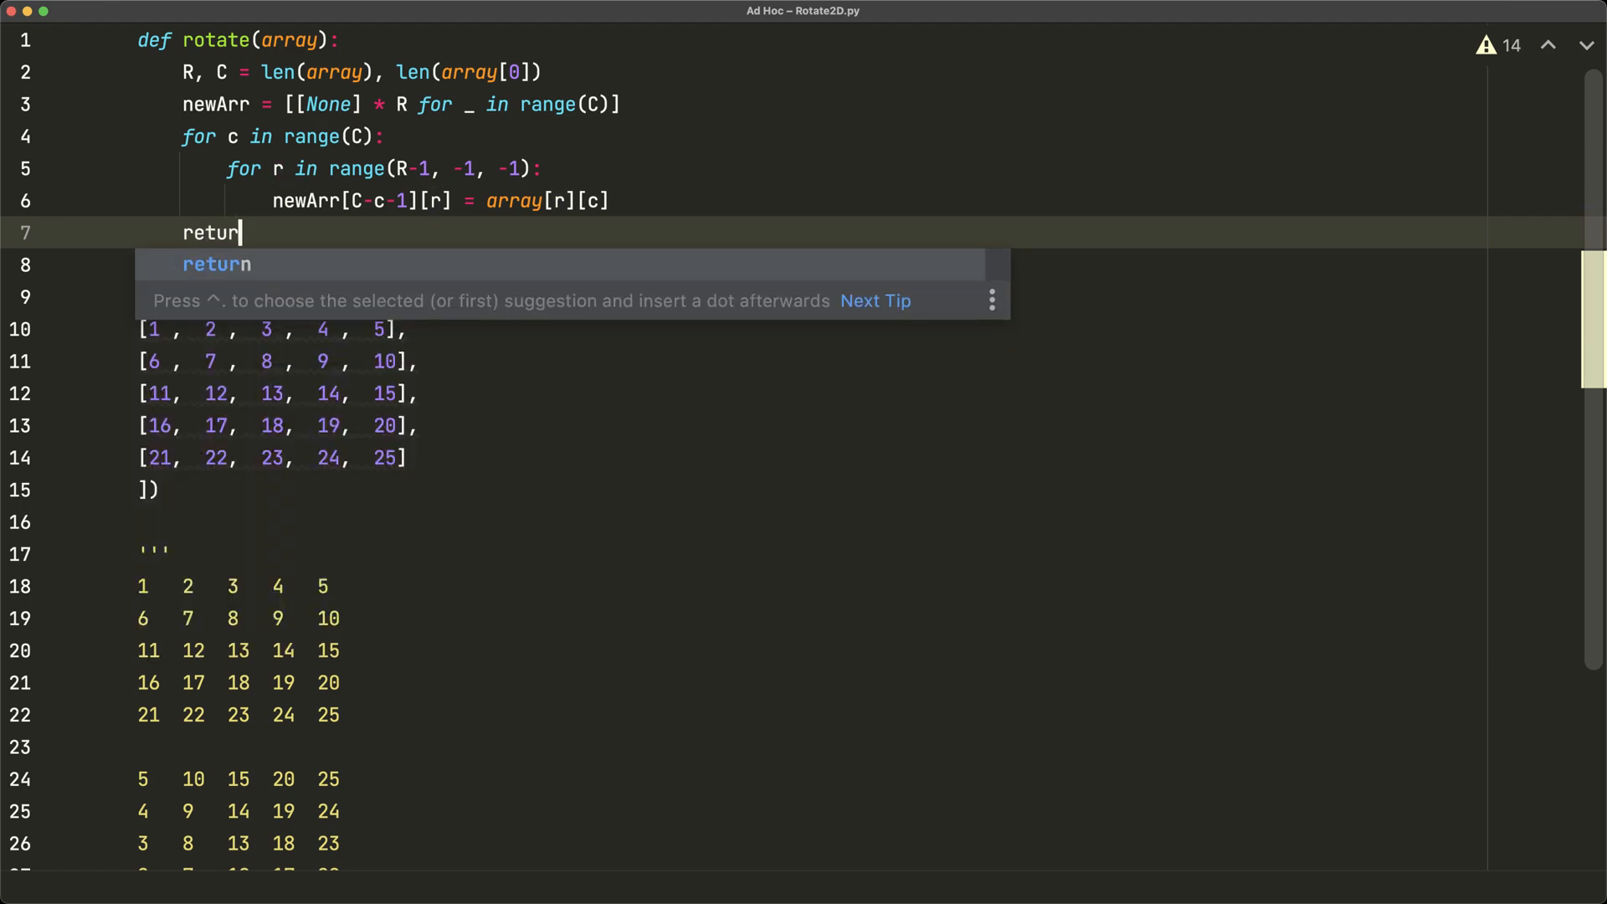
{"action": "type", "text": "newArr"}
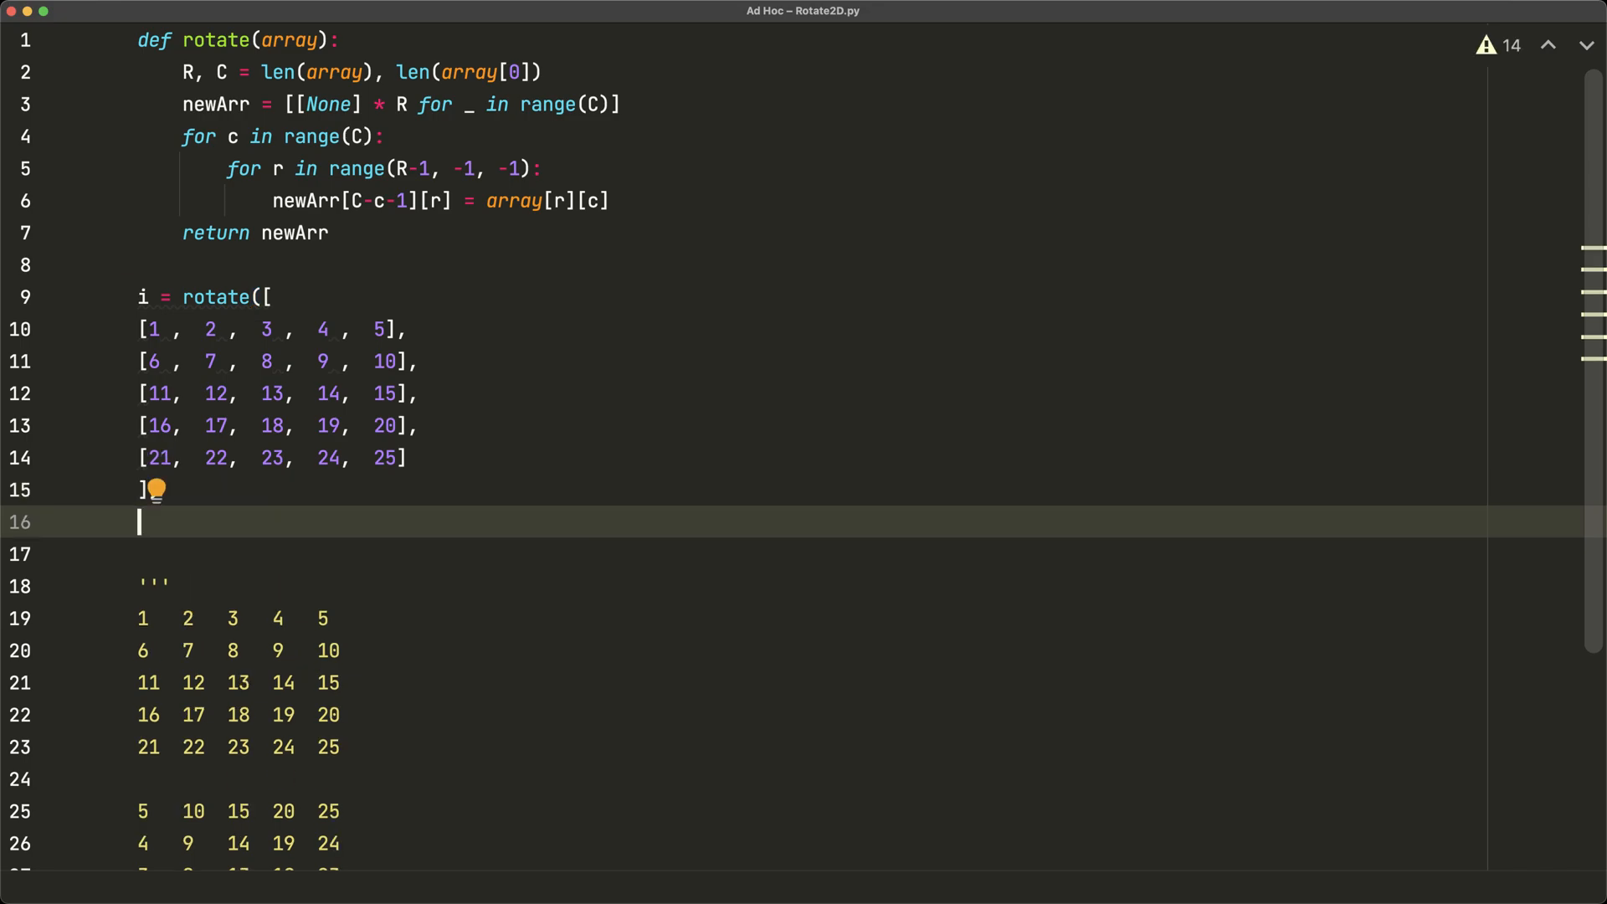
- Print rows with 'for j in i: print(*j)' and run Rotate2D, showing the rotated 5×5 grid
{"action": "type", "text": "for j in i:"}
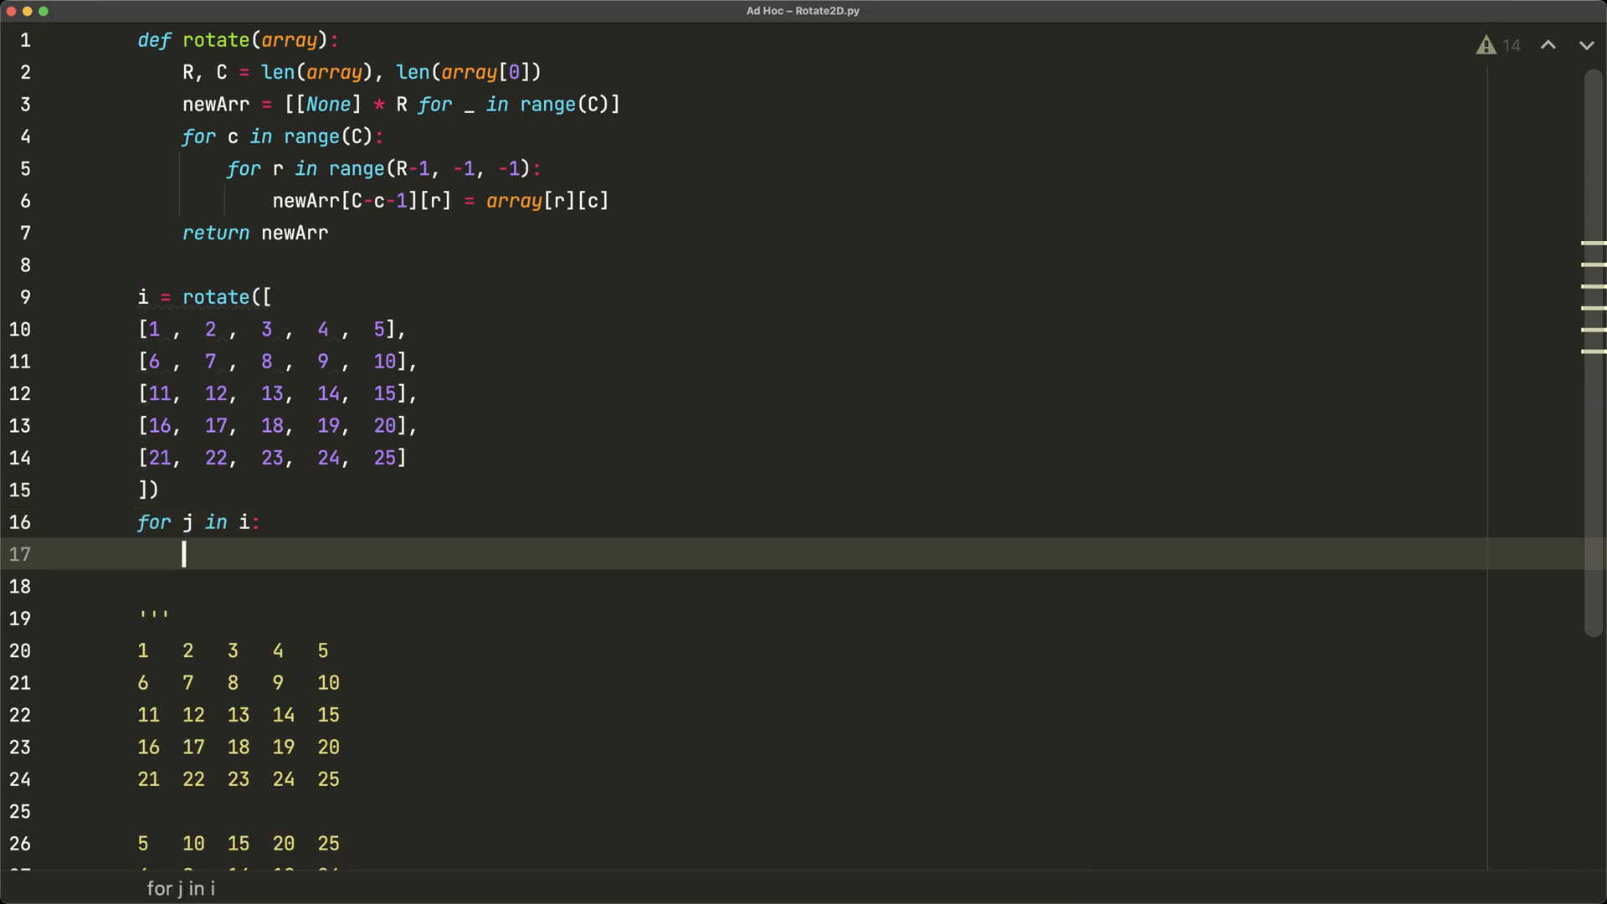
{"action": "type", "text": "print(*j)"}
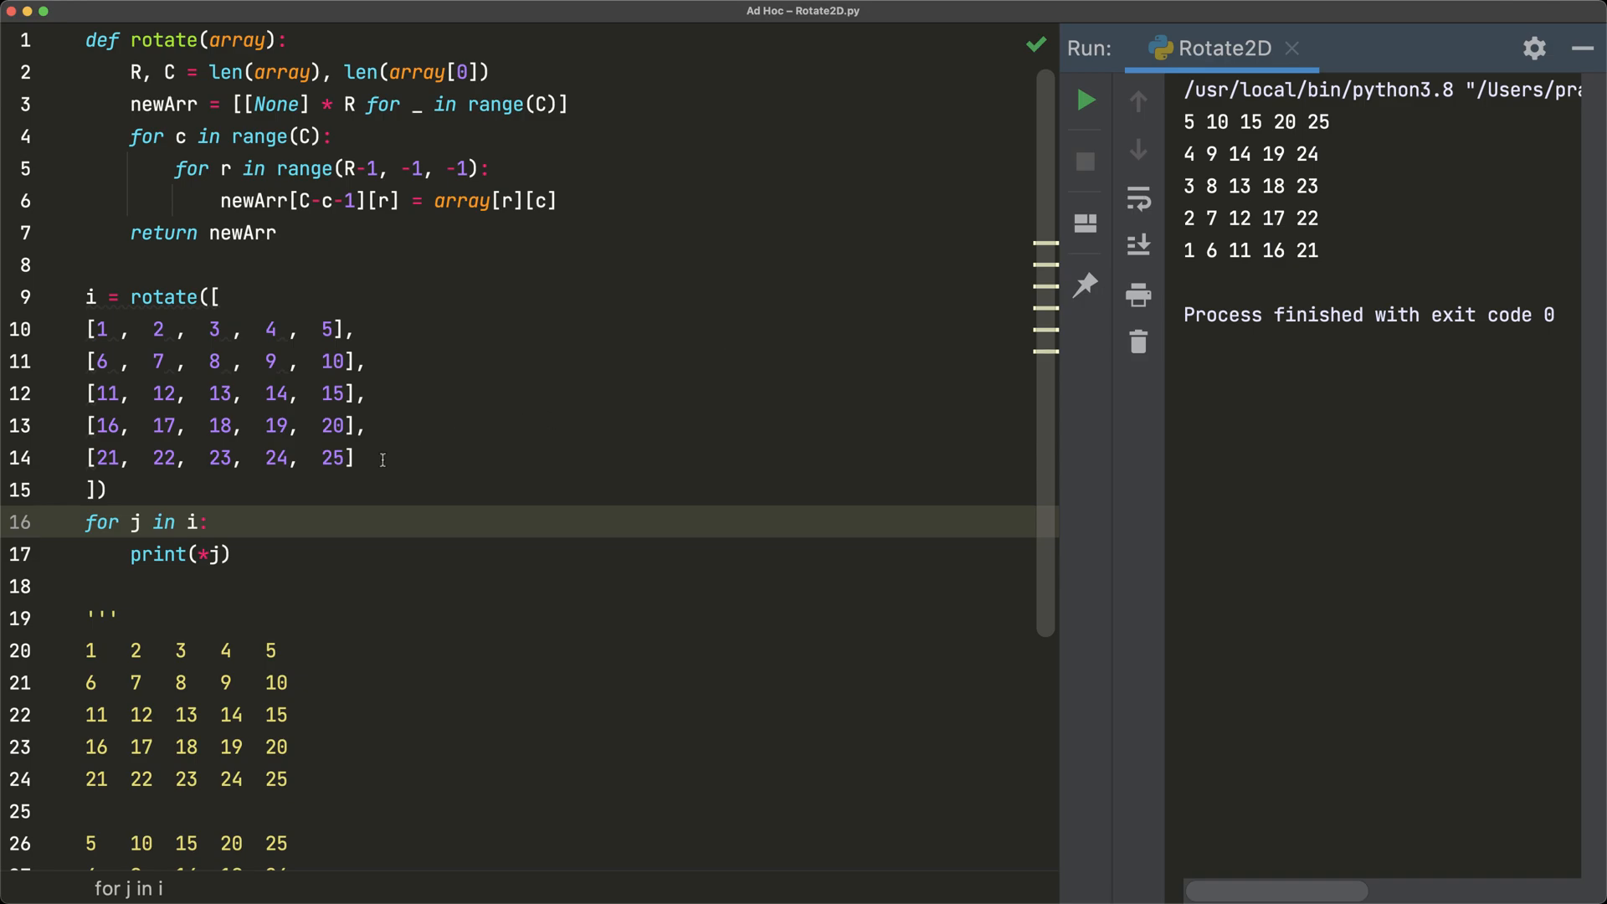
- Comment out matrix lines 13–14 and rerun, producing a rotated 5×3 result
{"action": "left_click_drag", "start_coordinate": [90, 329], "coordinate": [356, 458]}
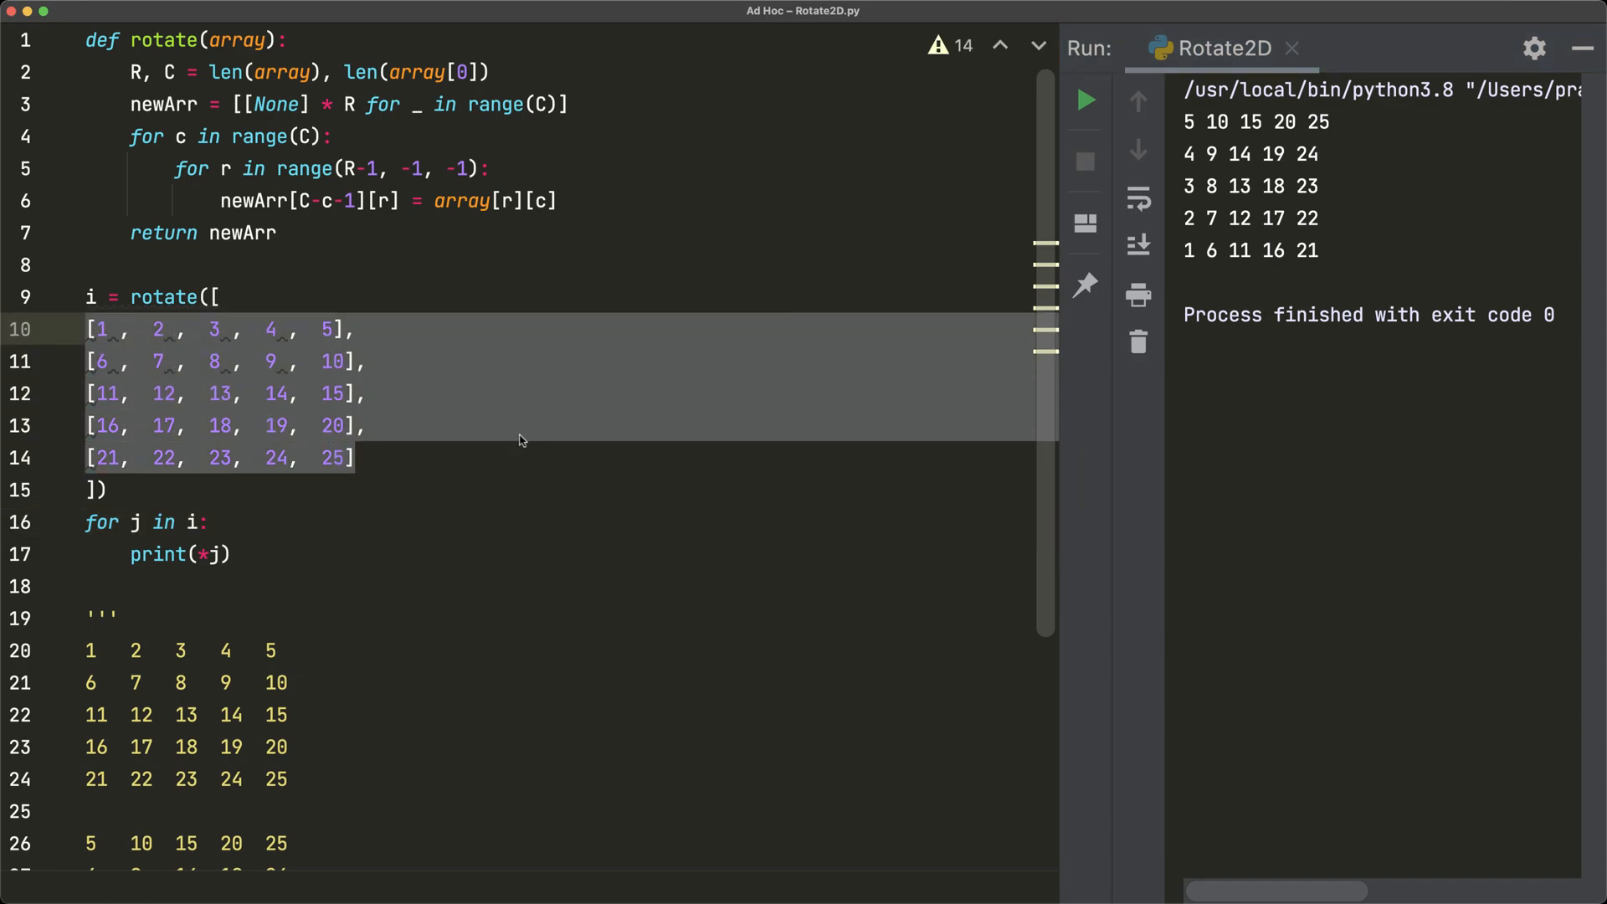
{"action": "left_click", "coordinate": [360, 426]}
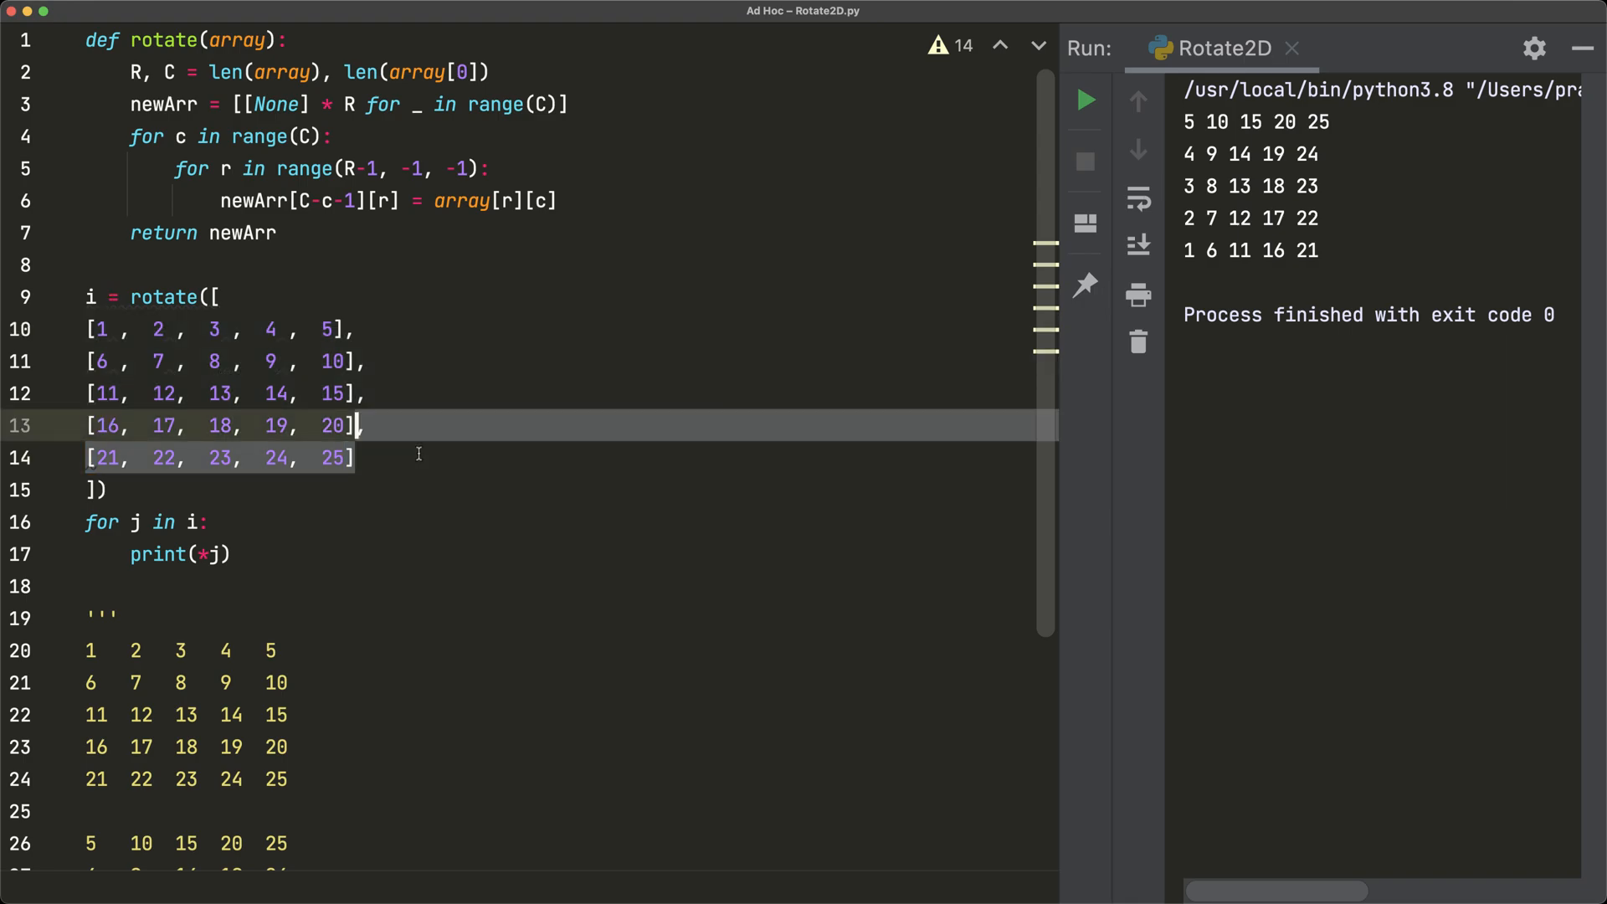
{"action": "key", "text": "cmd+/"}
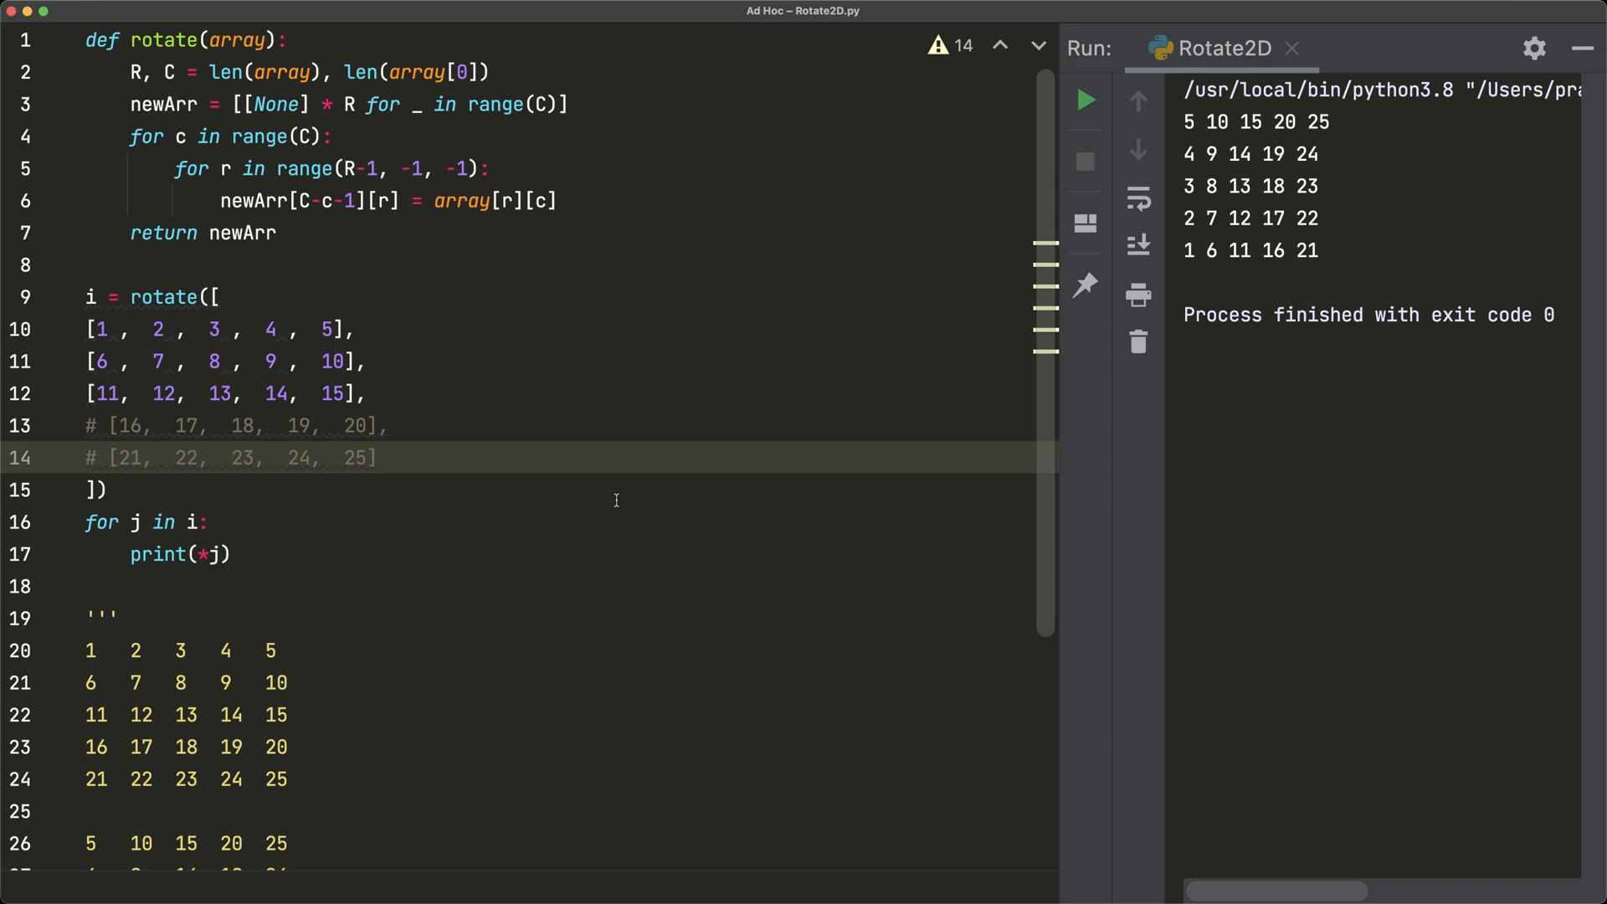
{"action": "left_click", "coordinate": [1137, 246]}
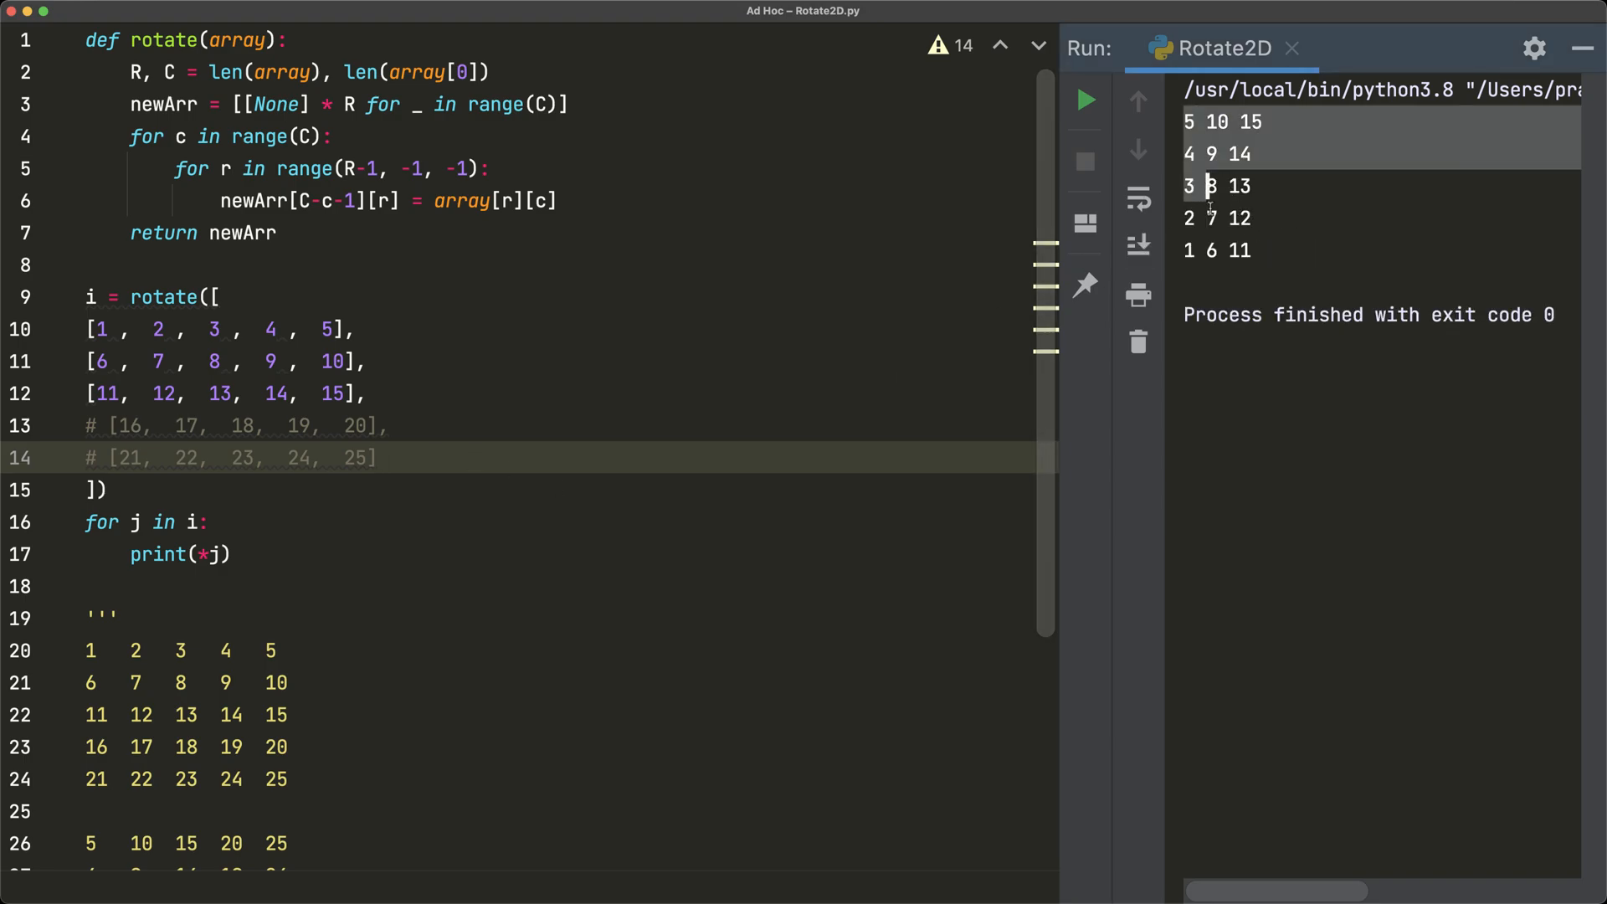
{"action": "left_click_drag", "start_coordinate": [1206, 186], "coordinate": [1254, 251]}
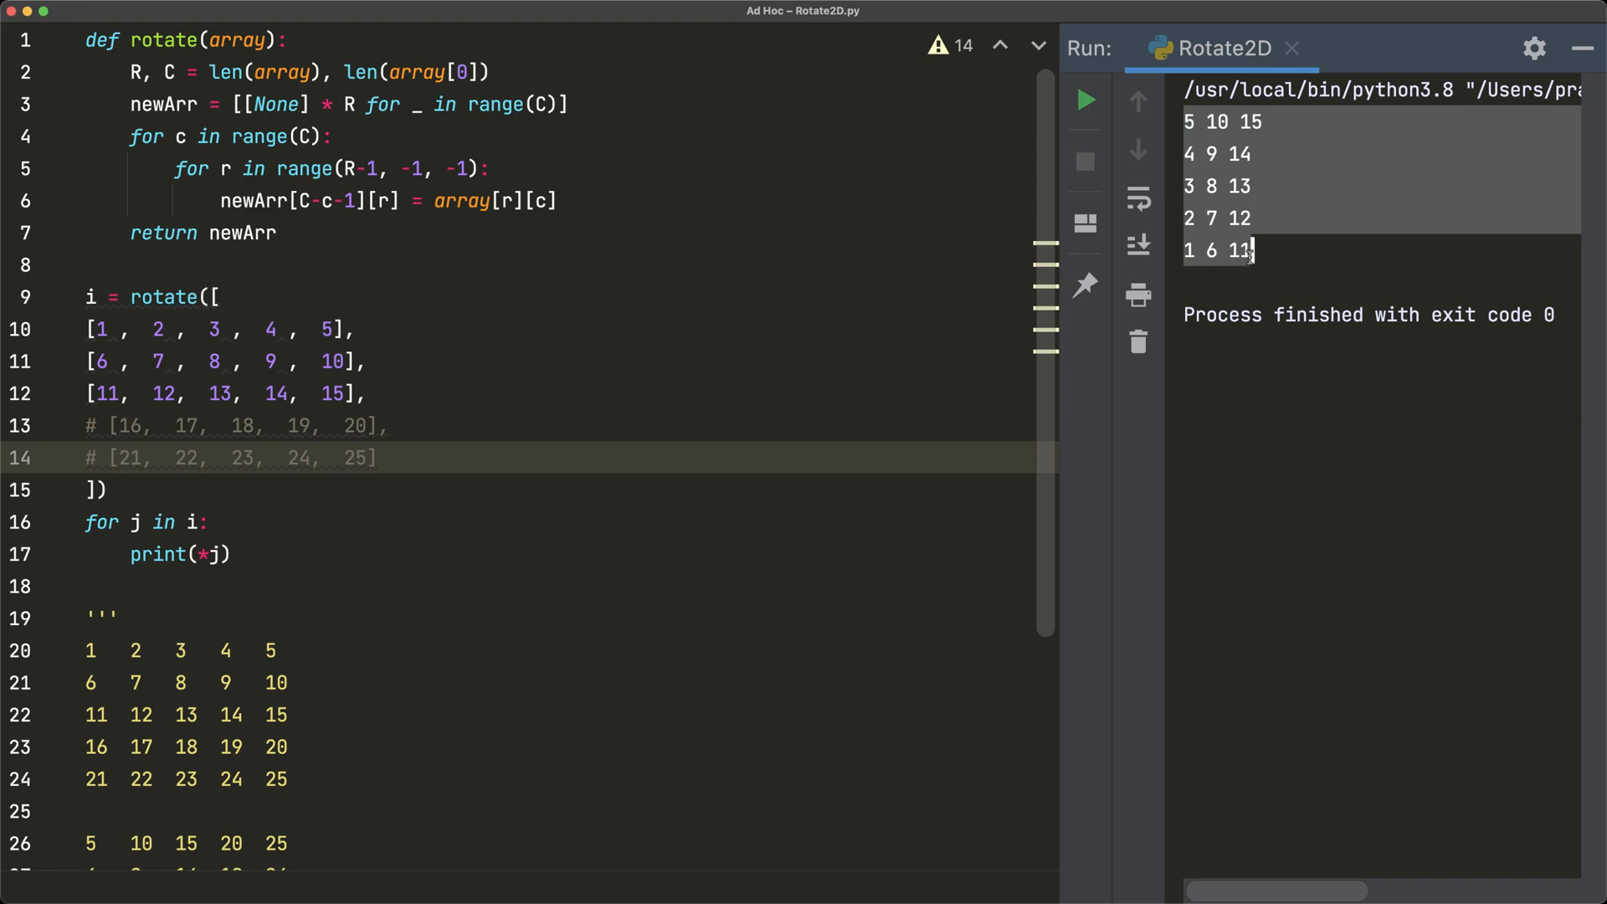